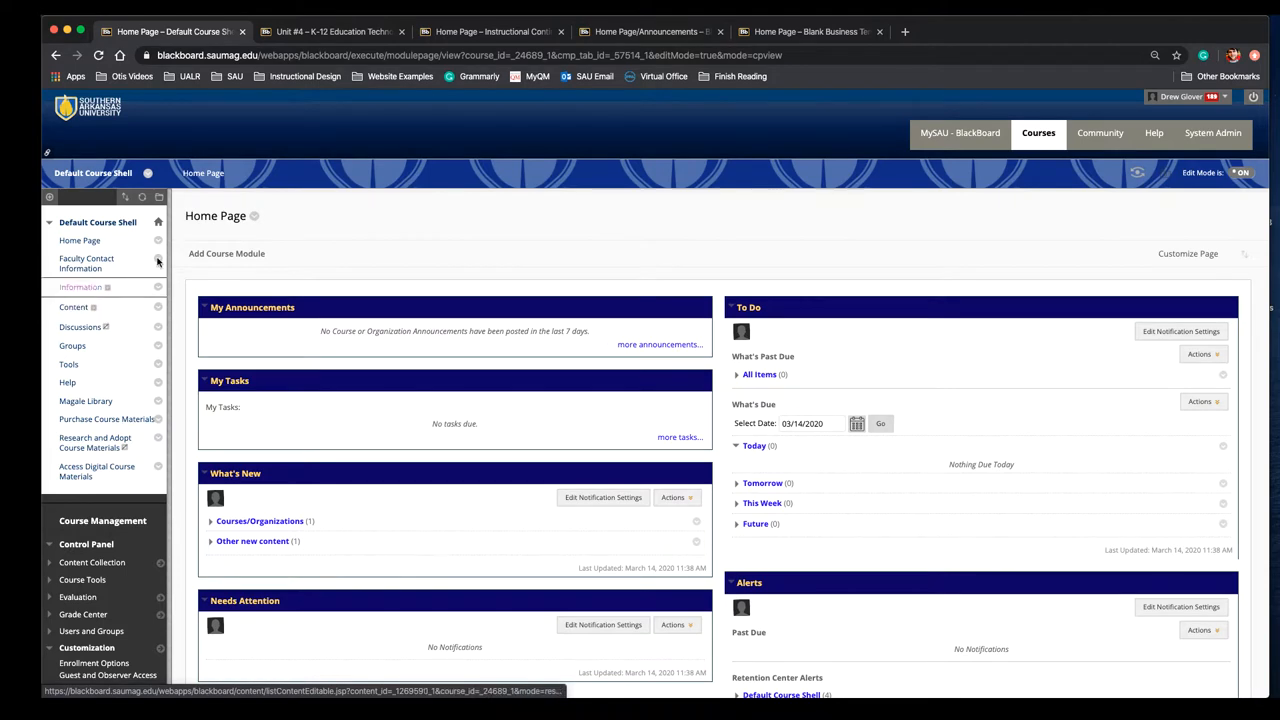
# Step: Switch course tabs, open the Content area and review the Build Content list of content types
pyautogui.click(484, 32)
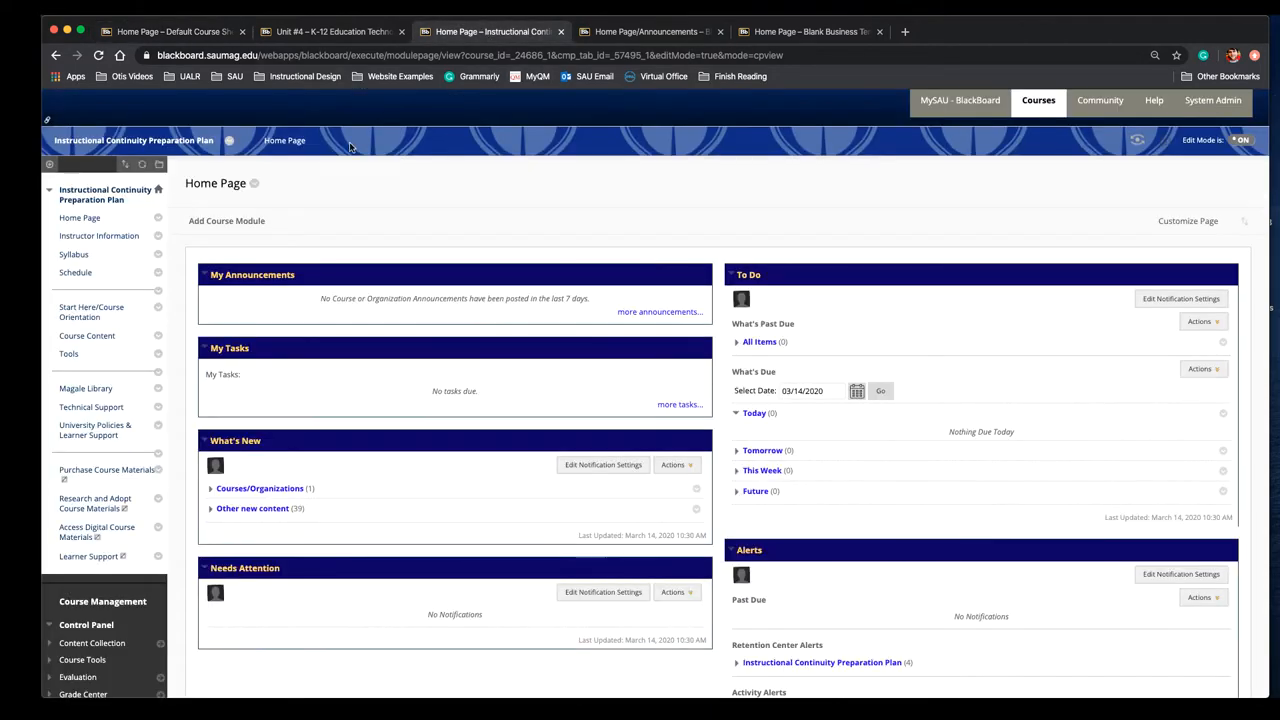
pyautogui.click(660, 32)
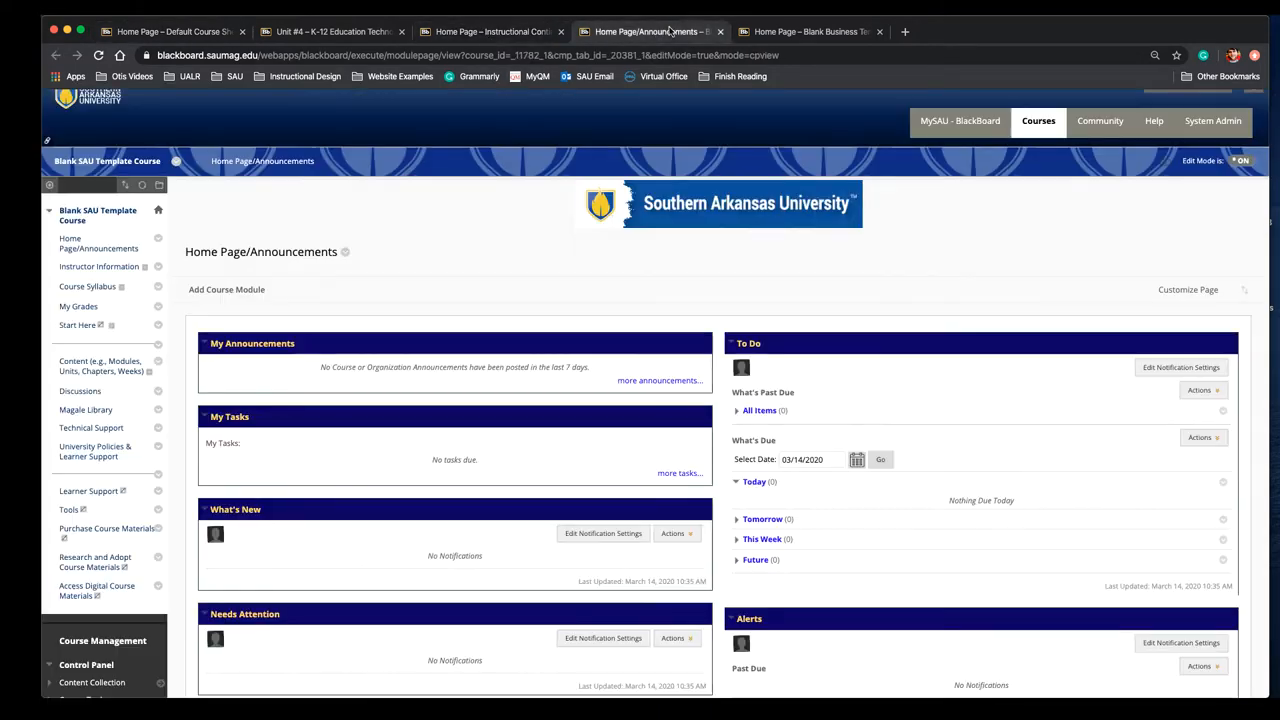
pyautogui.moveTo(100, 368)
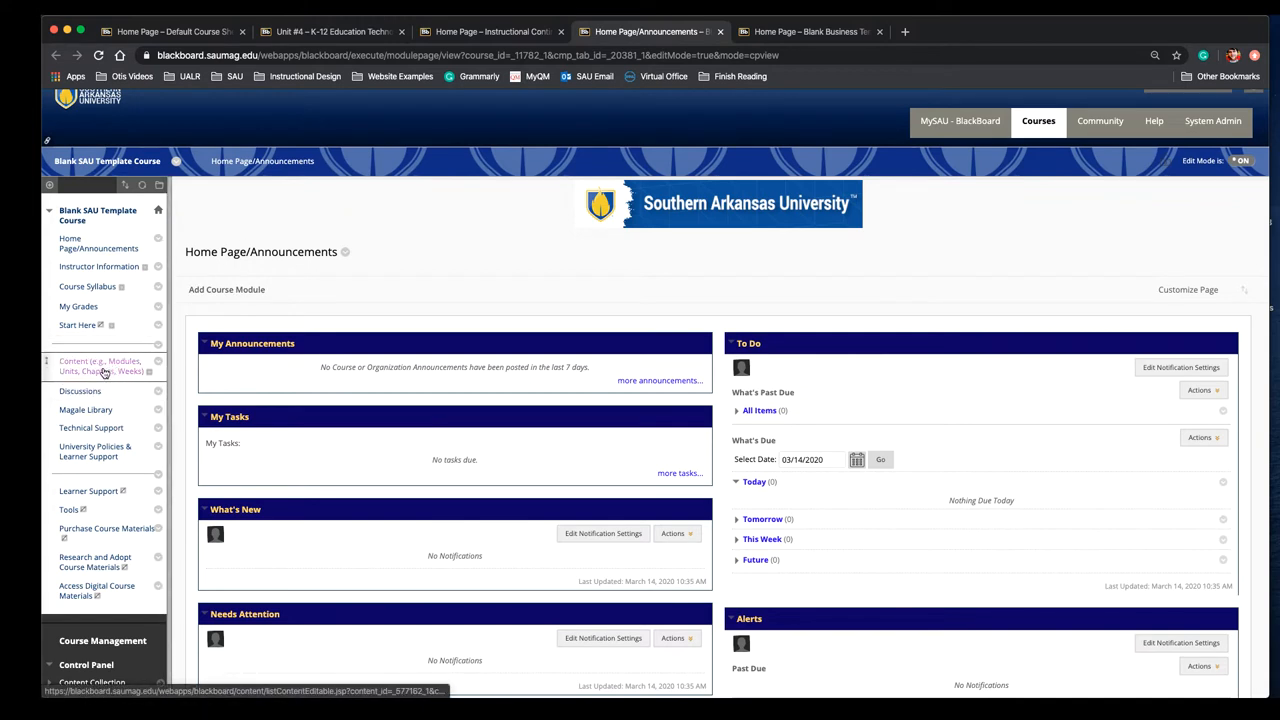
pyautogui.moveTo(100, 370)
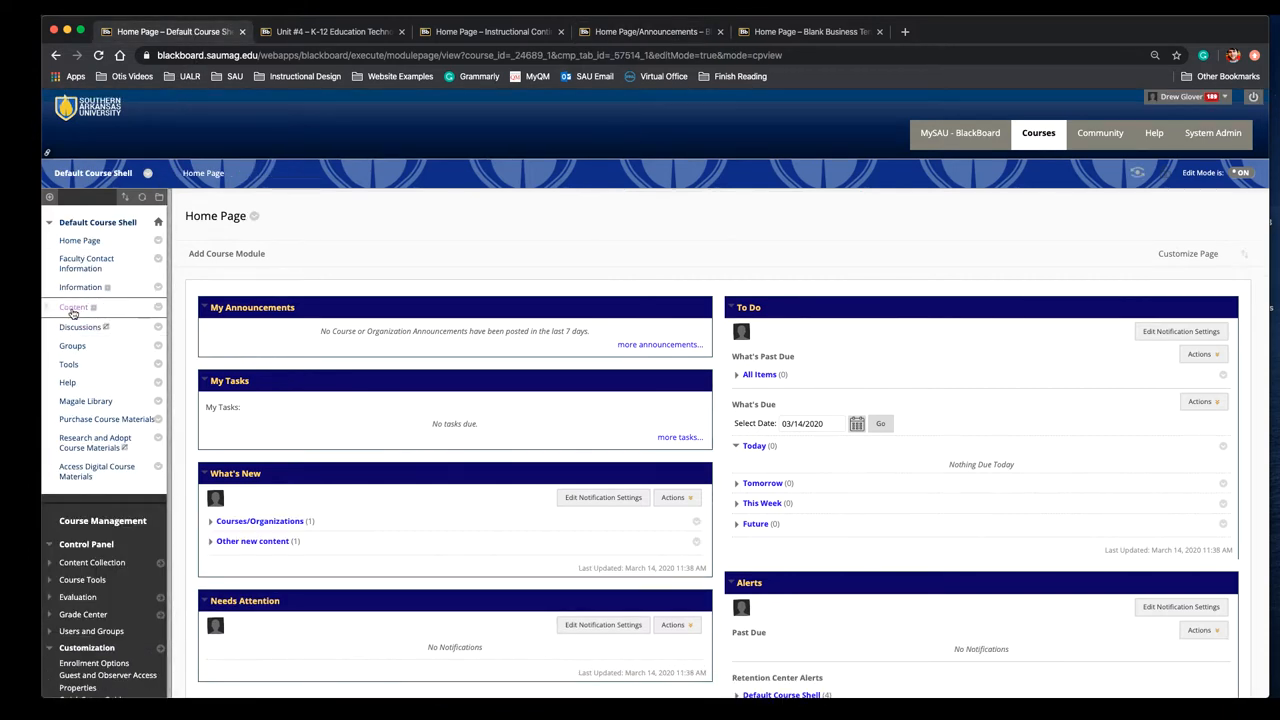
pyautogui.click(72, 308)
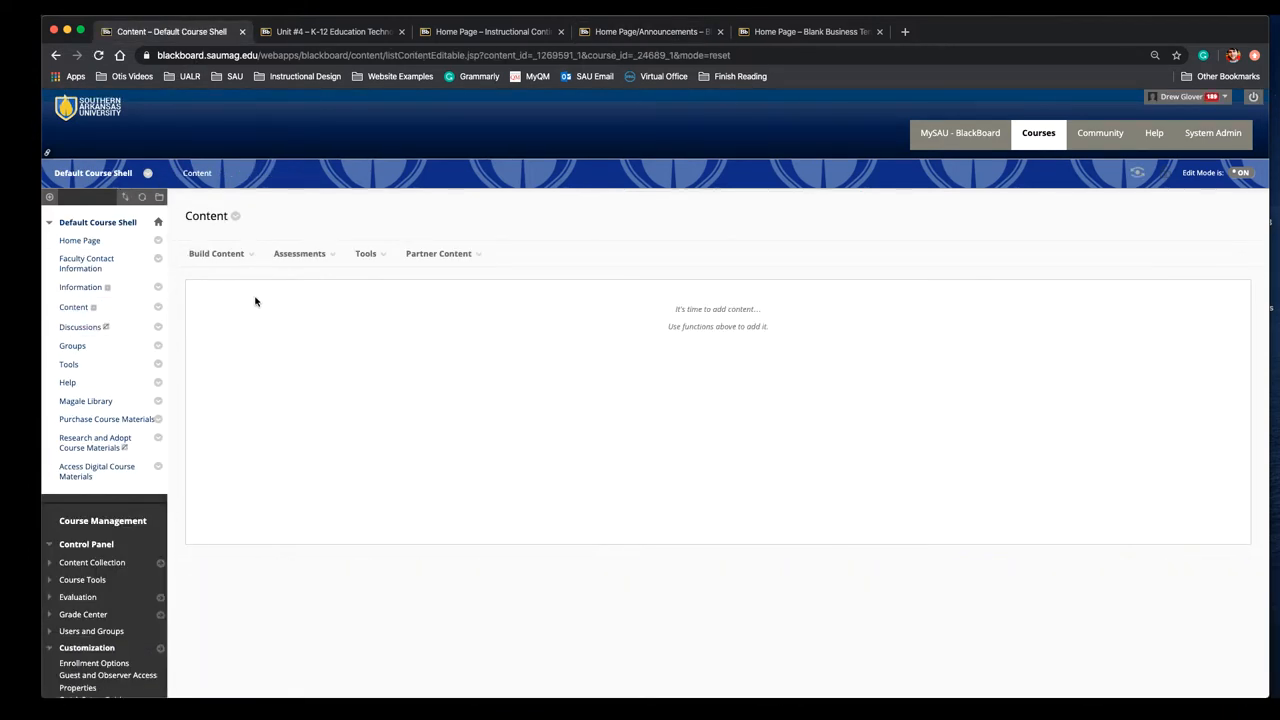
pyautogui.click(216, 252)
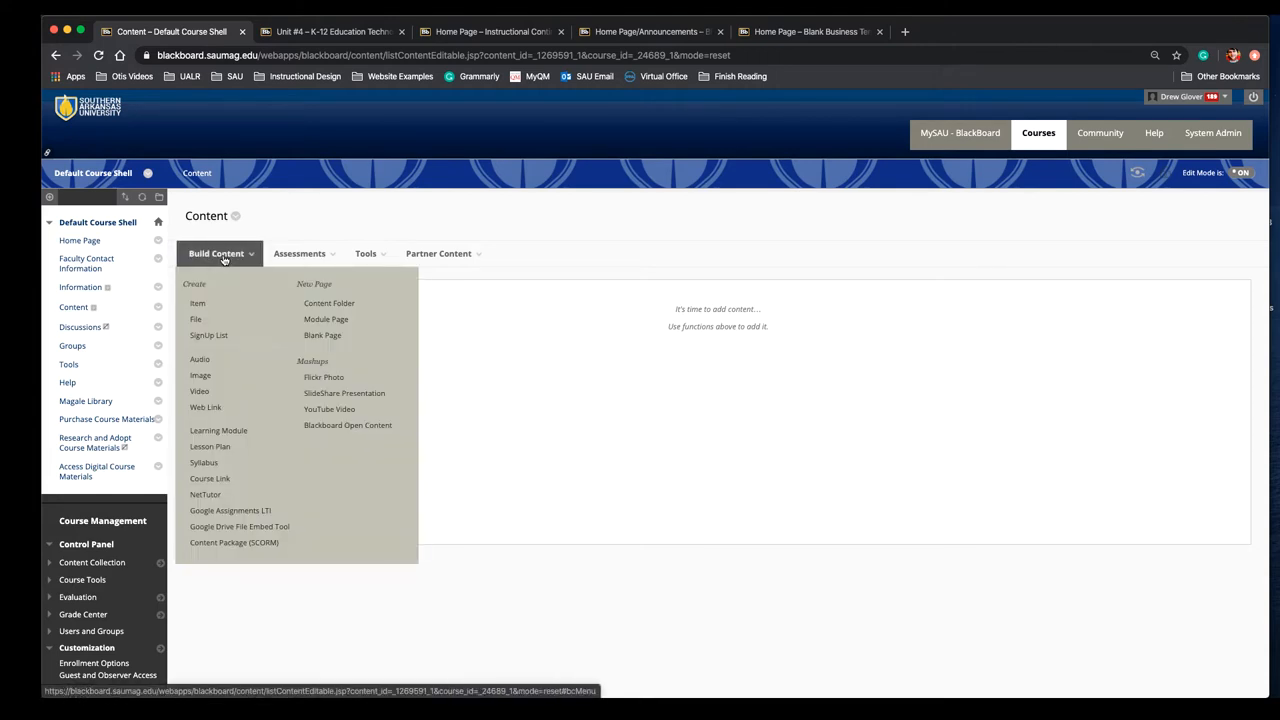
pyautogui.moveTo(212, 320)
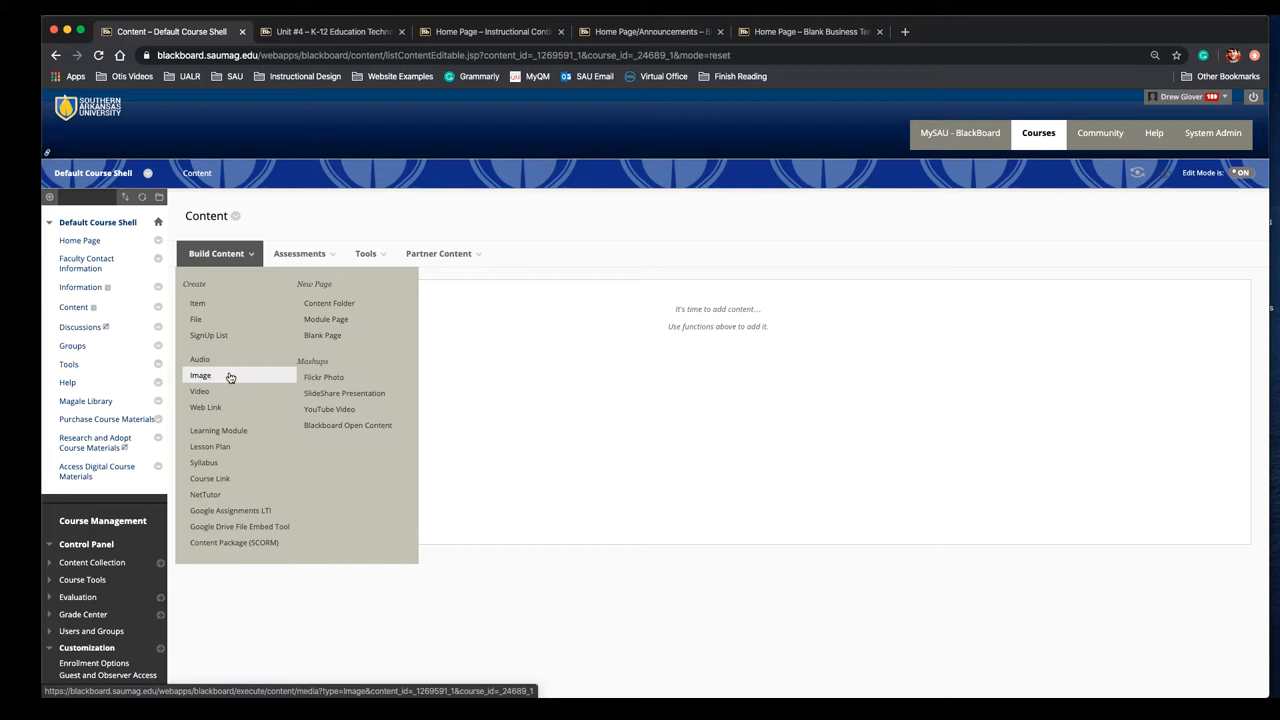
pyautogui.moveTo(204, 408)
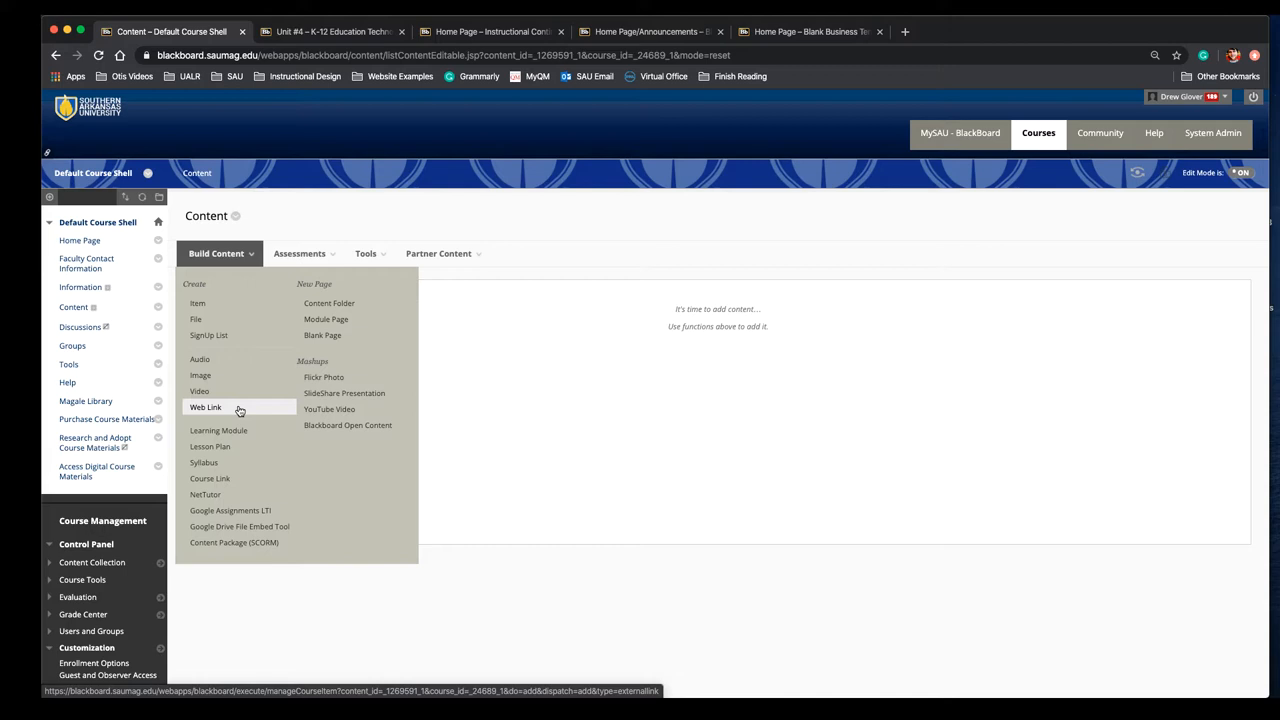
pyautogui.moveTo(244, 412)
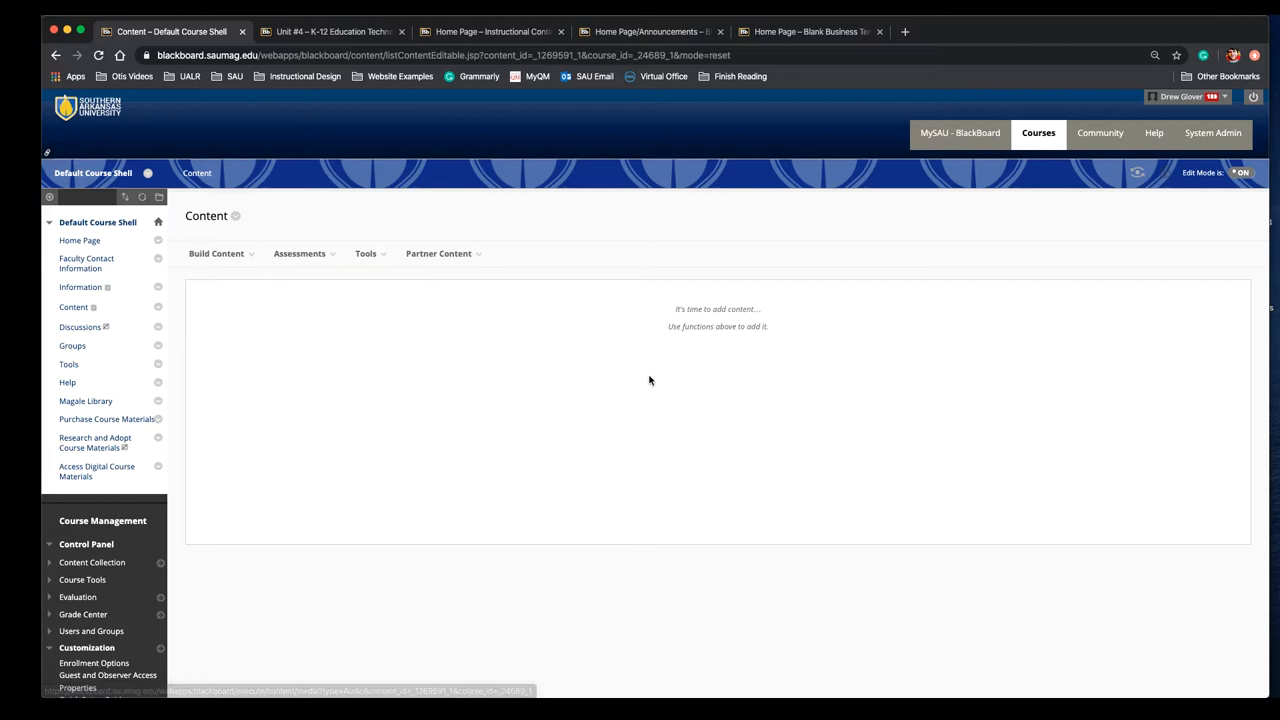
pyautogui.moveTo(380, 410)
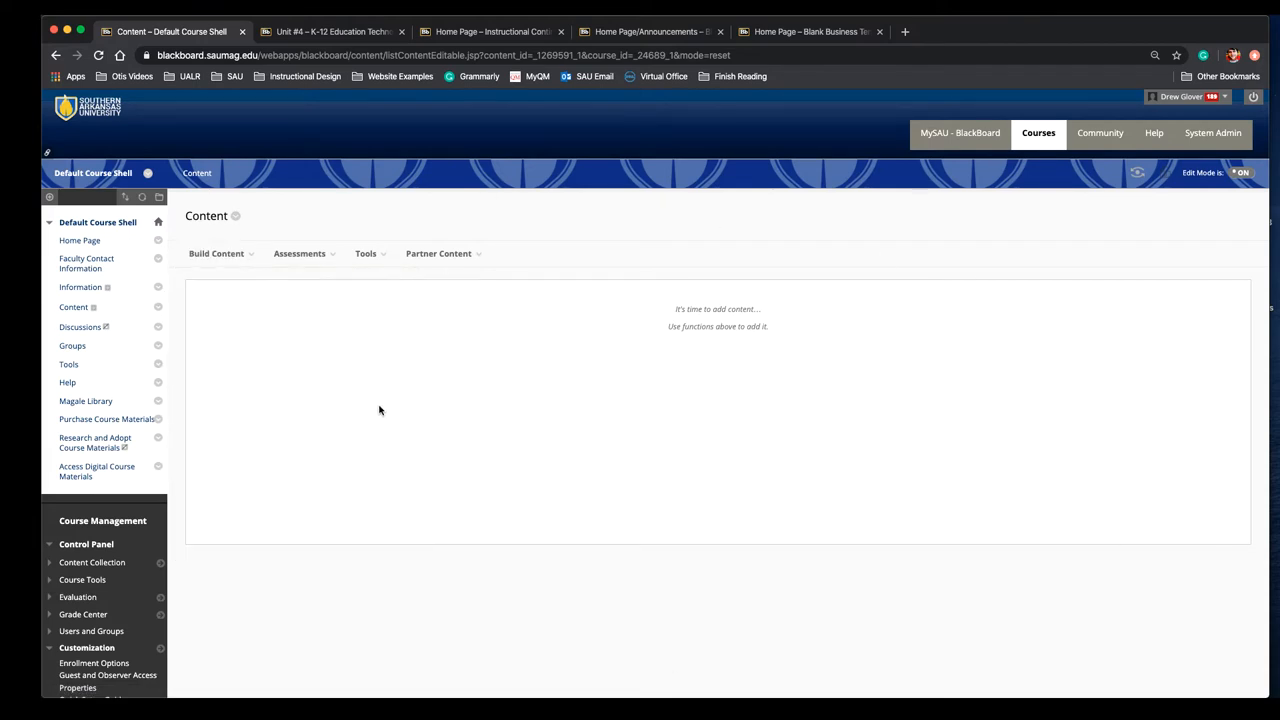
pyautogui.click(50, 198)
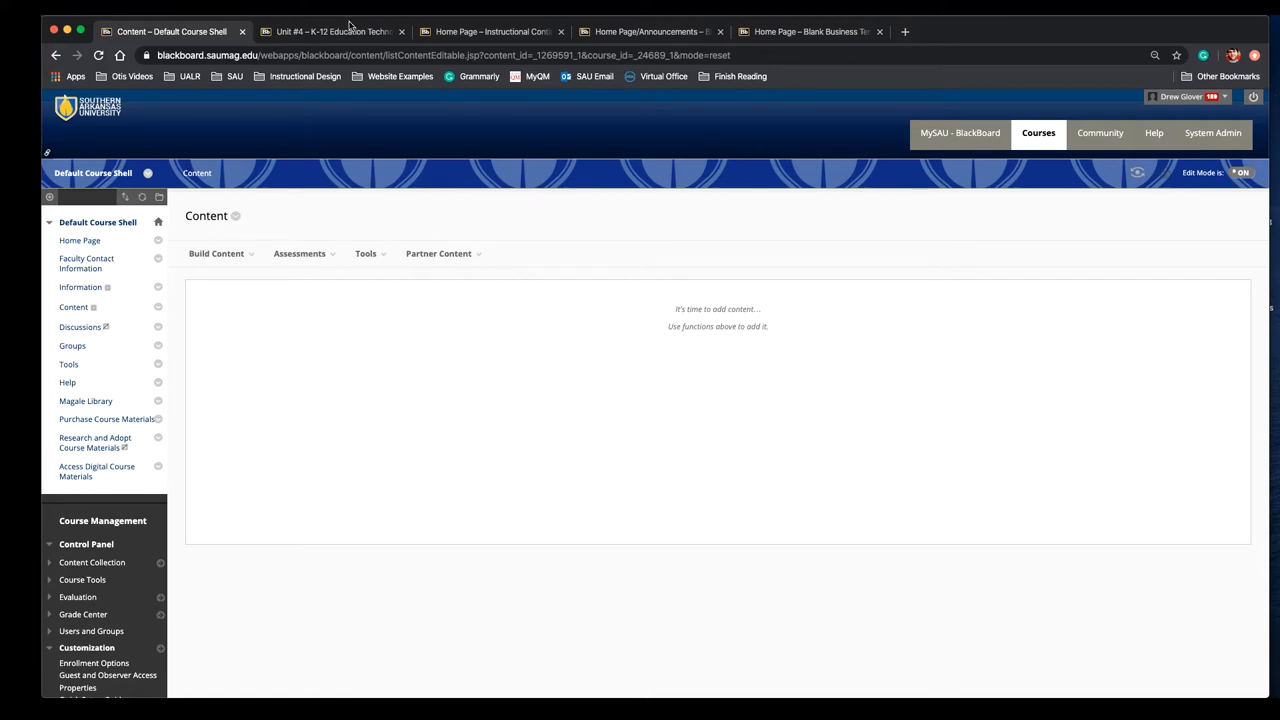
# Step: Switch to the K-12 Education Technology course and scroll through its unit pages as an example
pyautogui.click(330, 32)
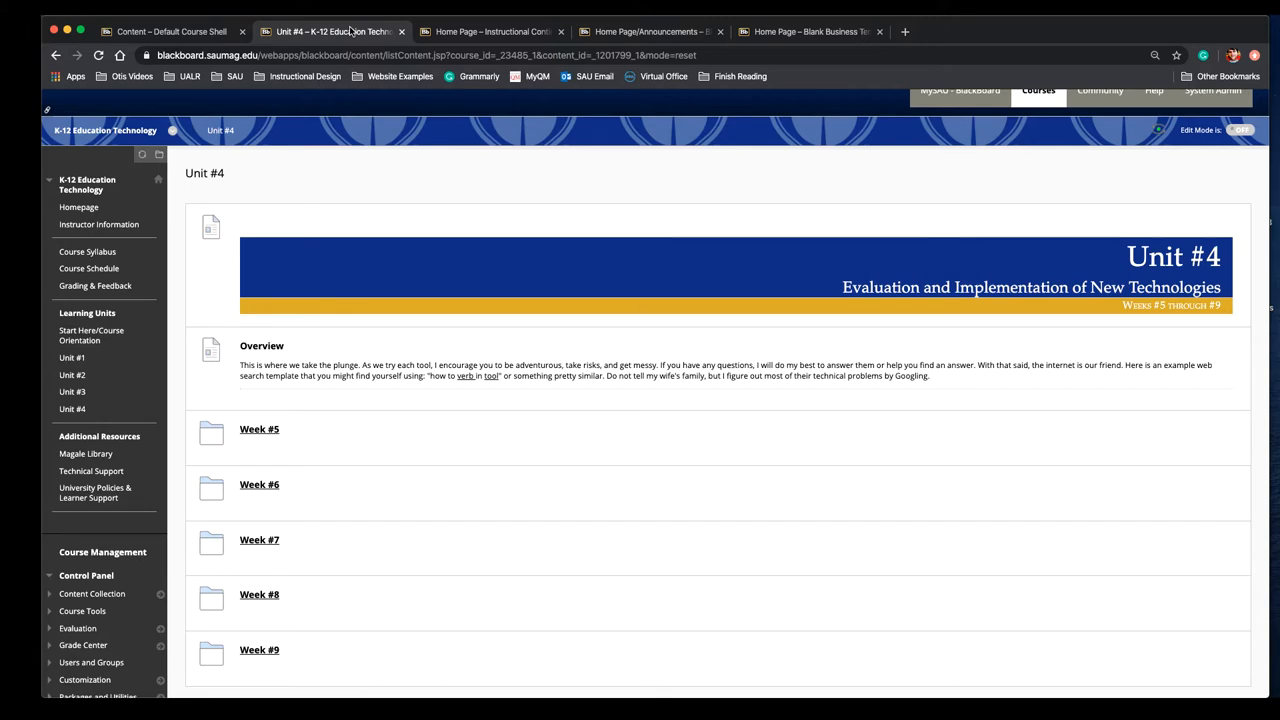
pyautogui.moveTo(150, 340)
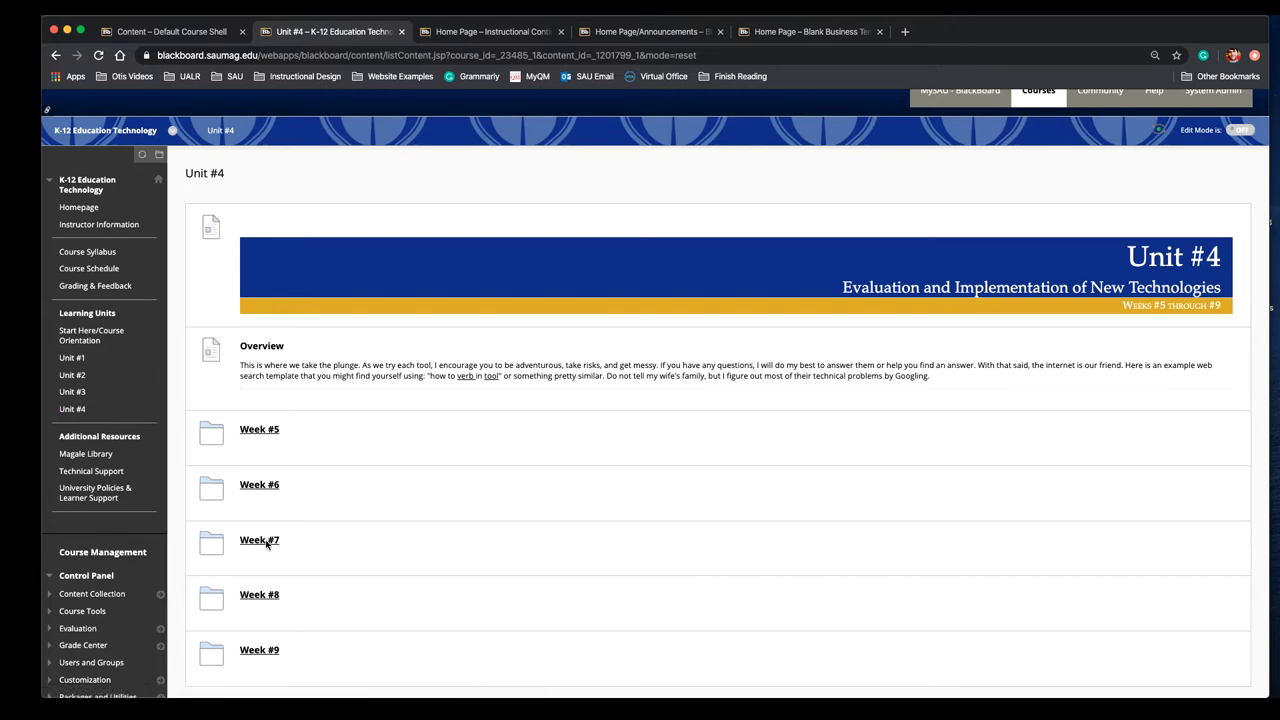
pyautogui.moveTo(314, 440)
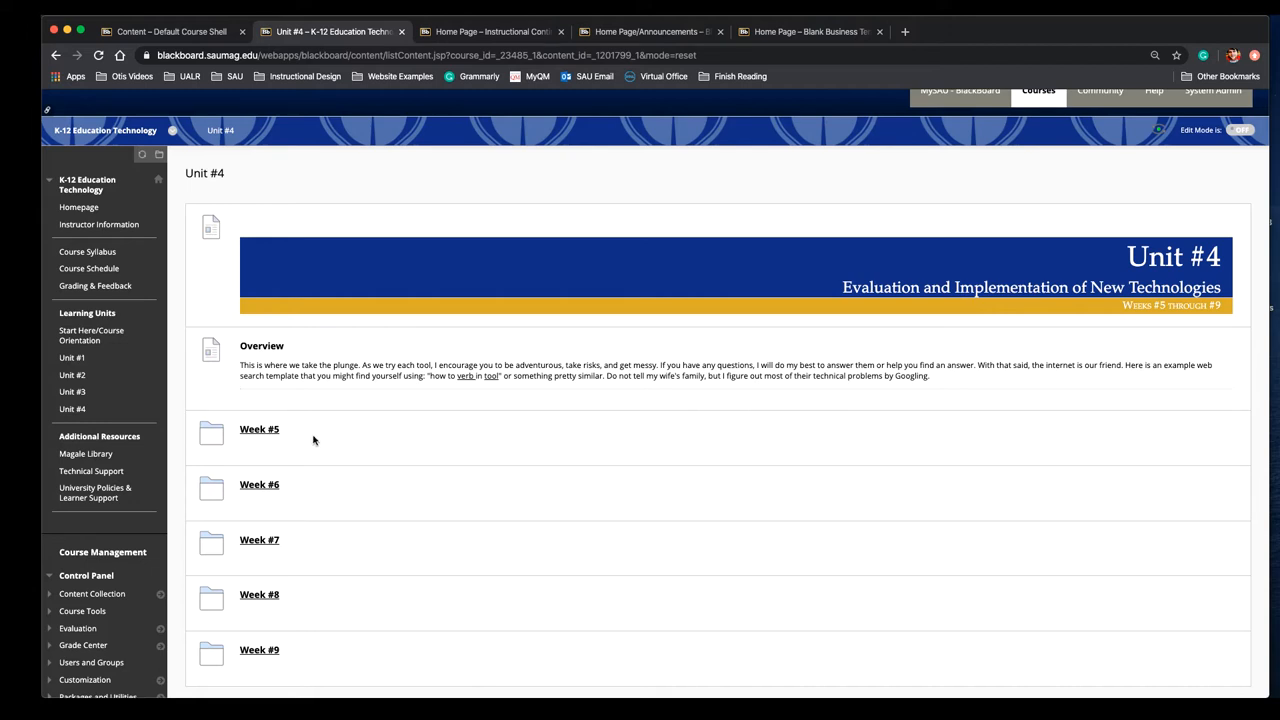
pyautogui.moveTo(72, 392)
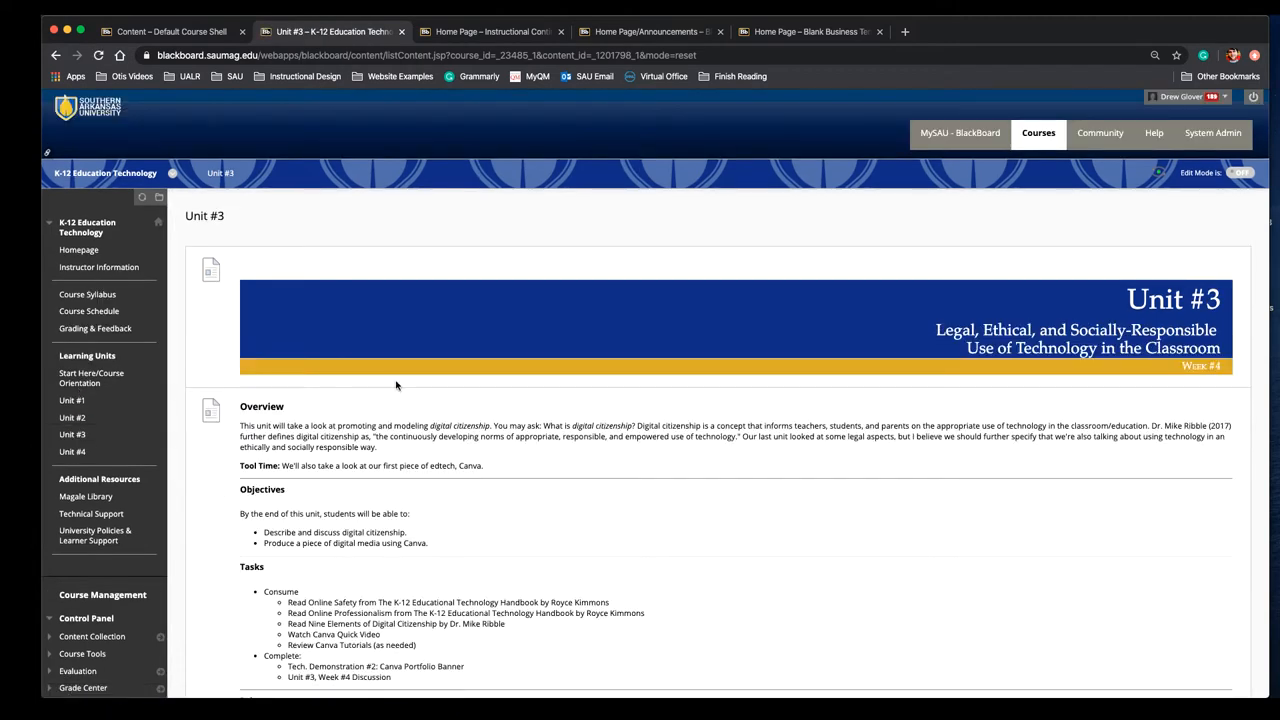
pyautogui.scroll(-3)
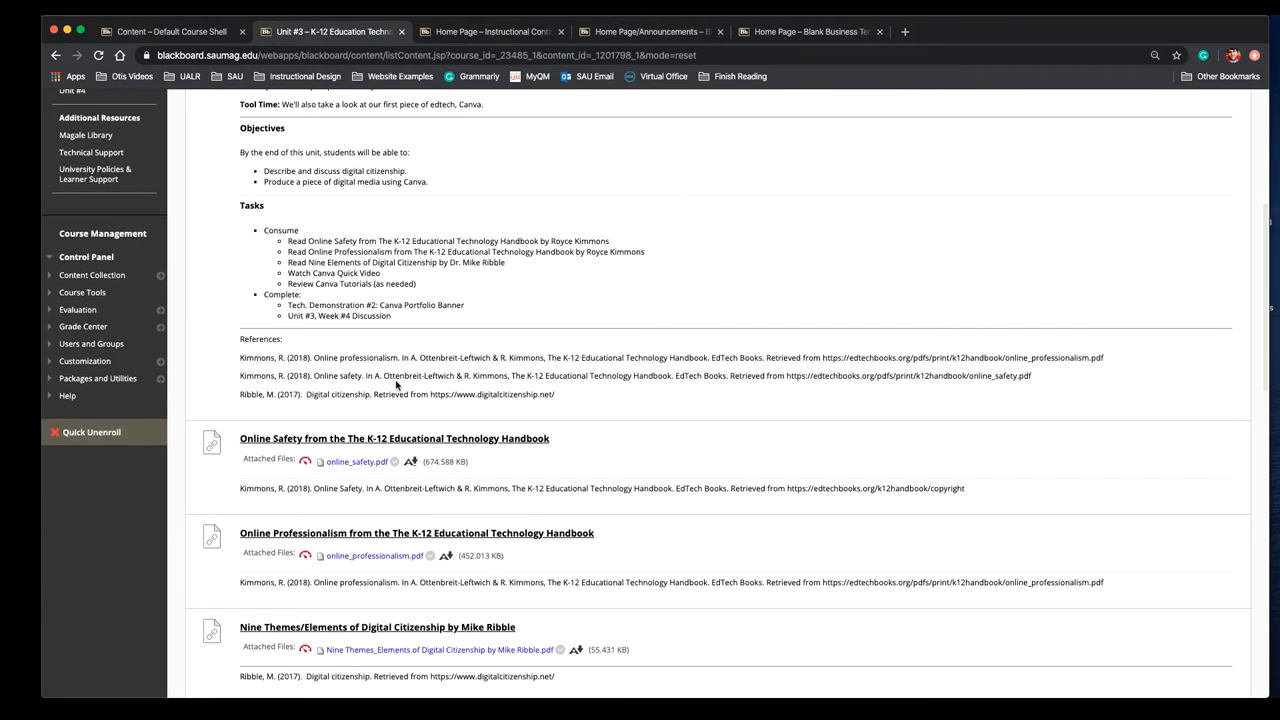
pyautogui.scroll(-3)
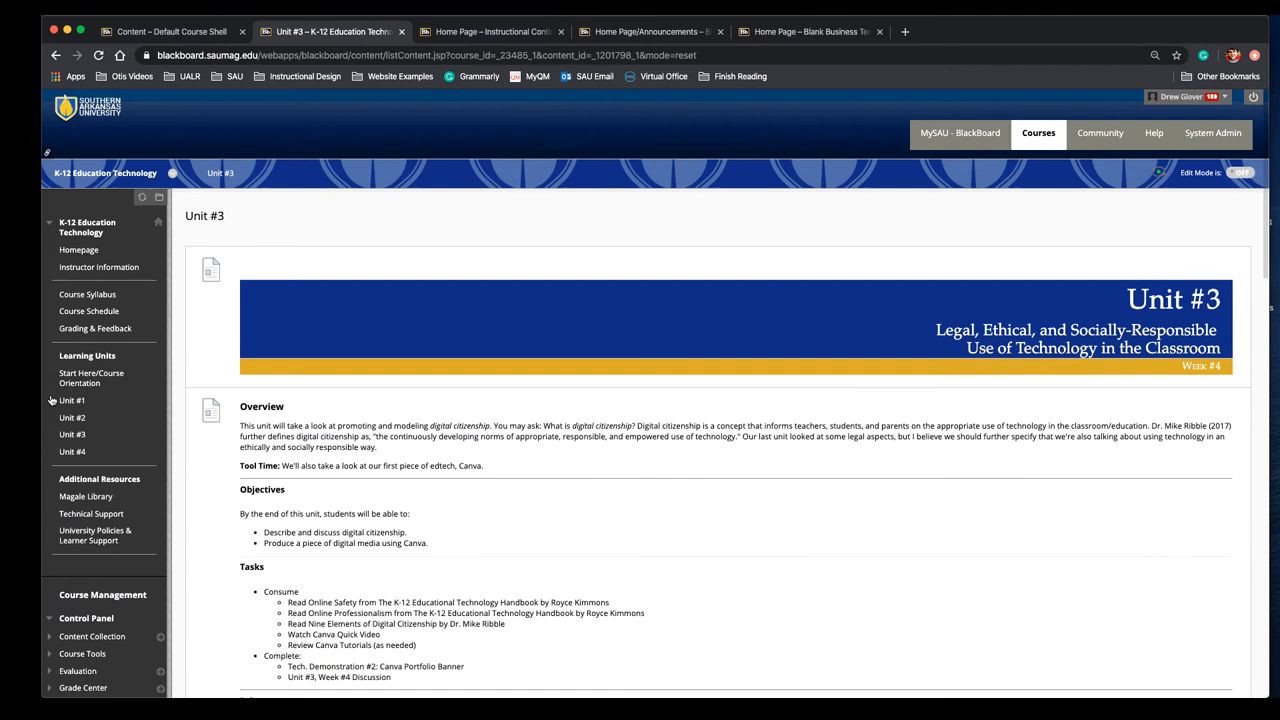
pyautogui.moveTo(108, 440)
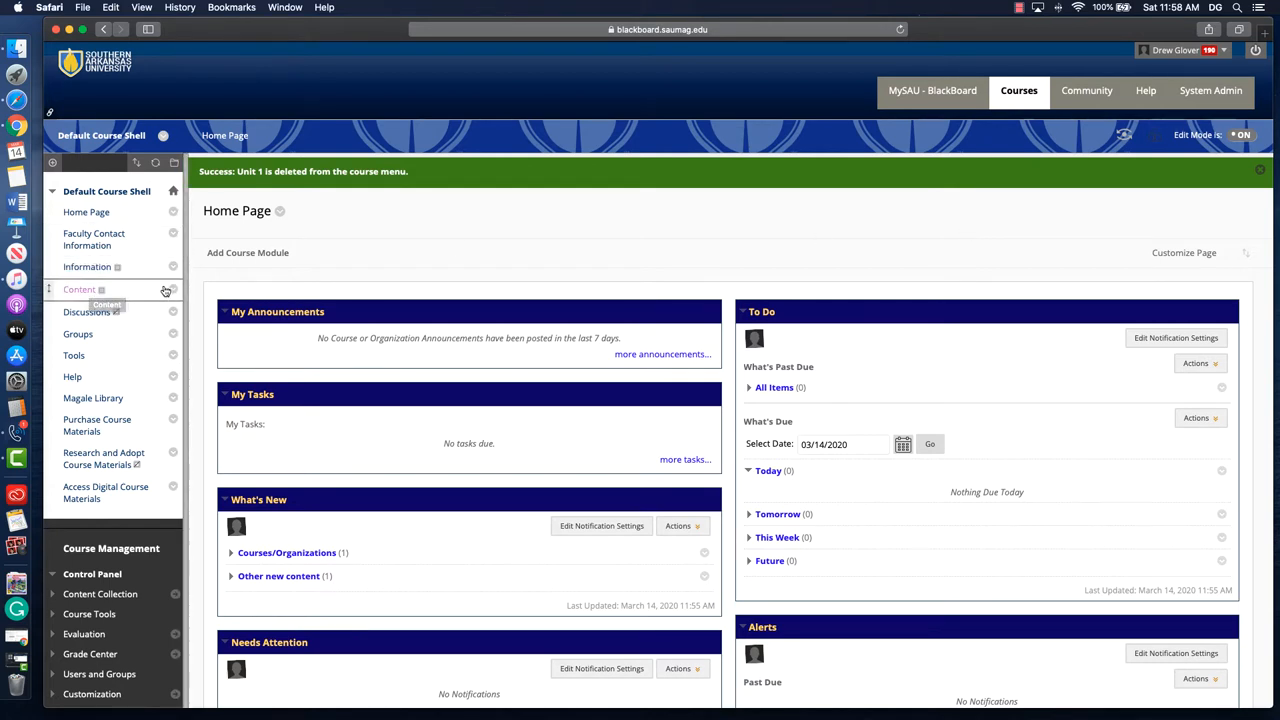
# Step: Rename the course menu's Content link to Unit 1 via its Rename Link option
pyautogui.click(172, 290)
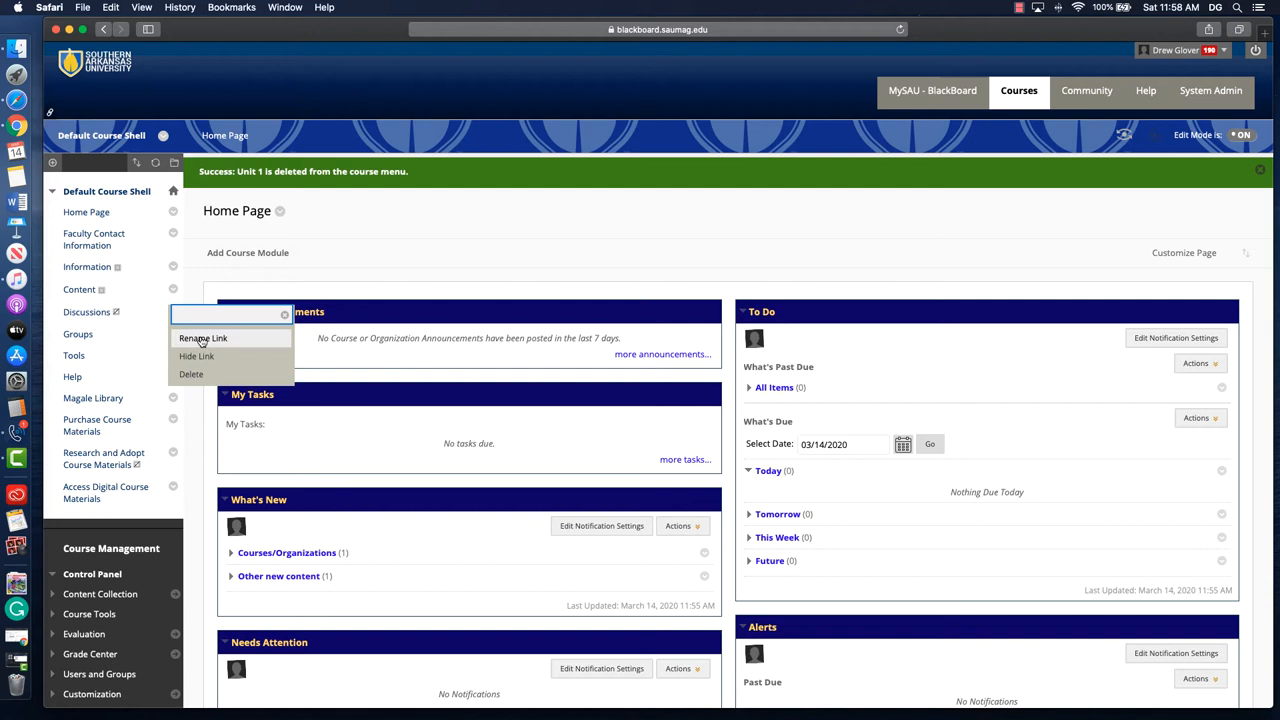
pyautogui.click(204, 338)
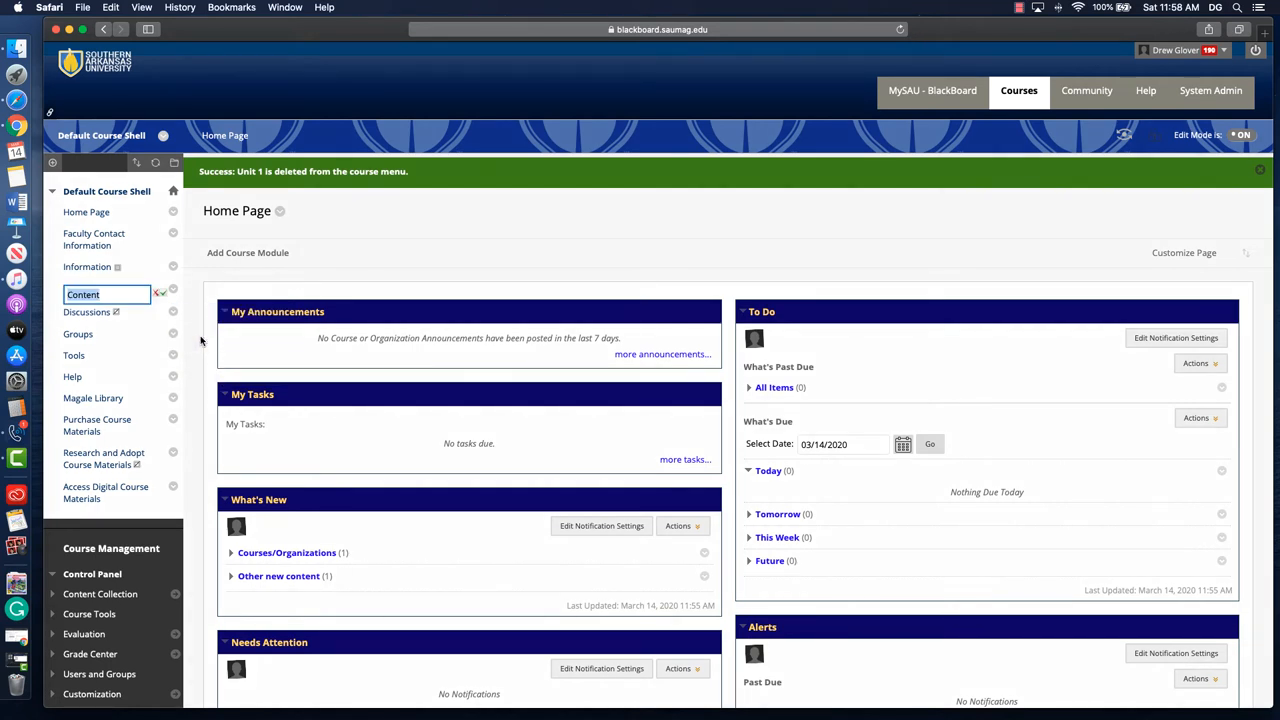
pyautogui.write('Unit 1')
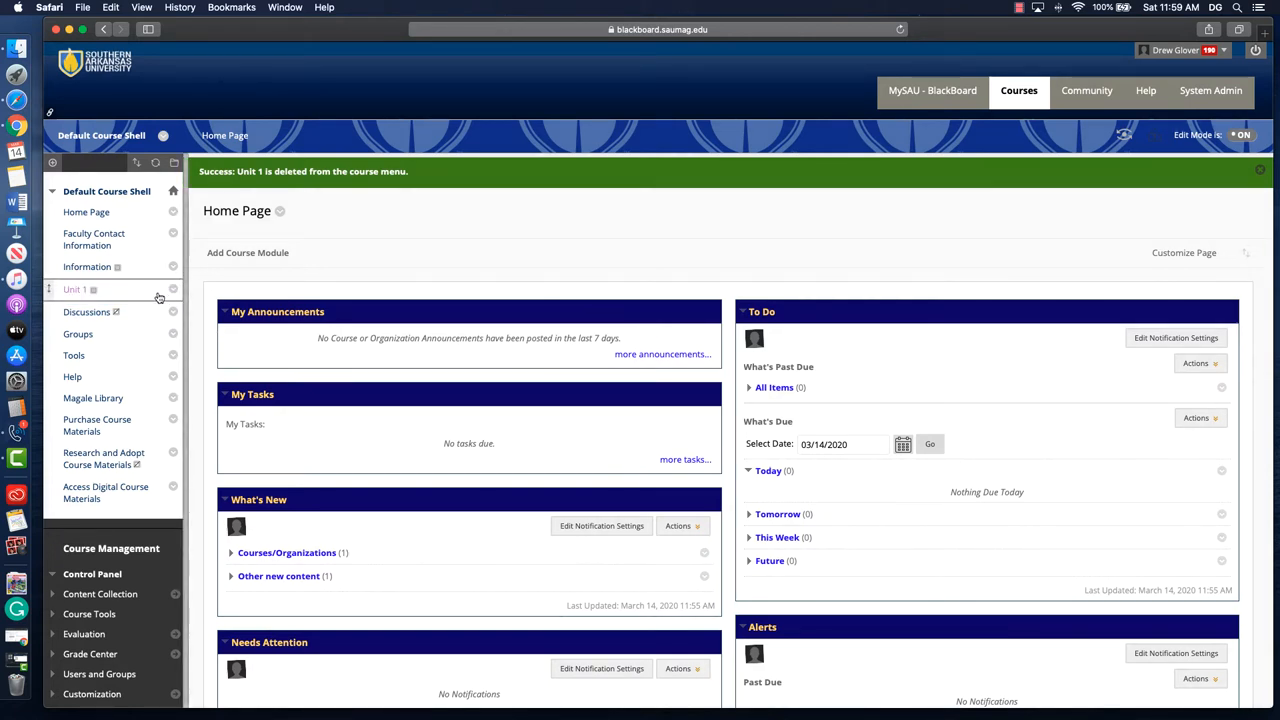
# Step: Add a new content area named Unit 2 to the course menu, not available to users
pyautogui.click(52, 164)
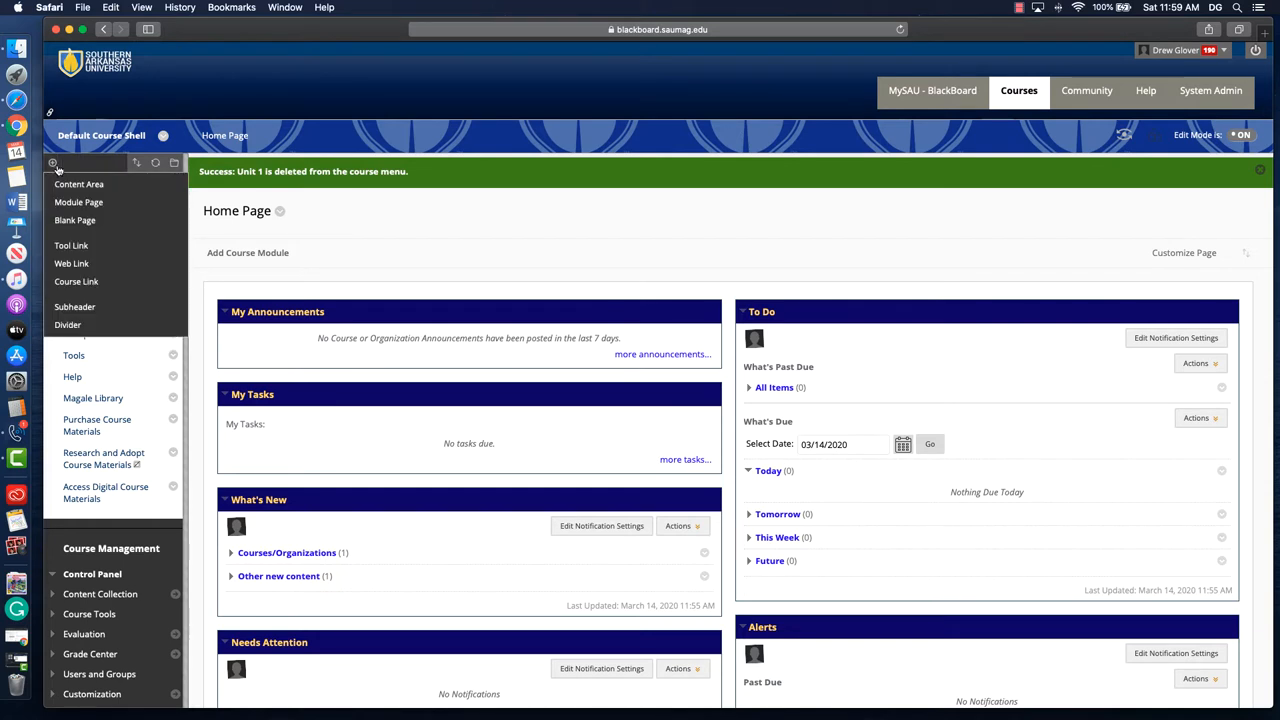
pyautogui.click(78, 184)
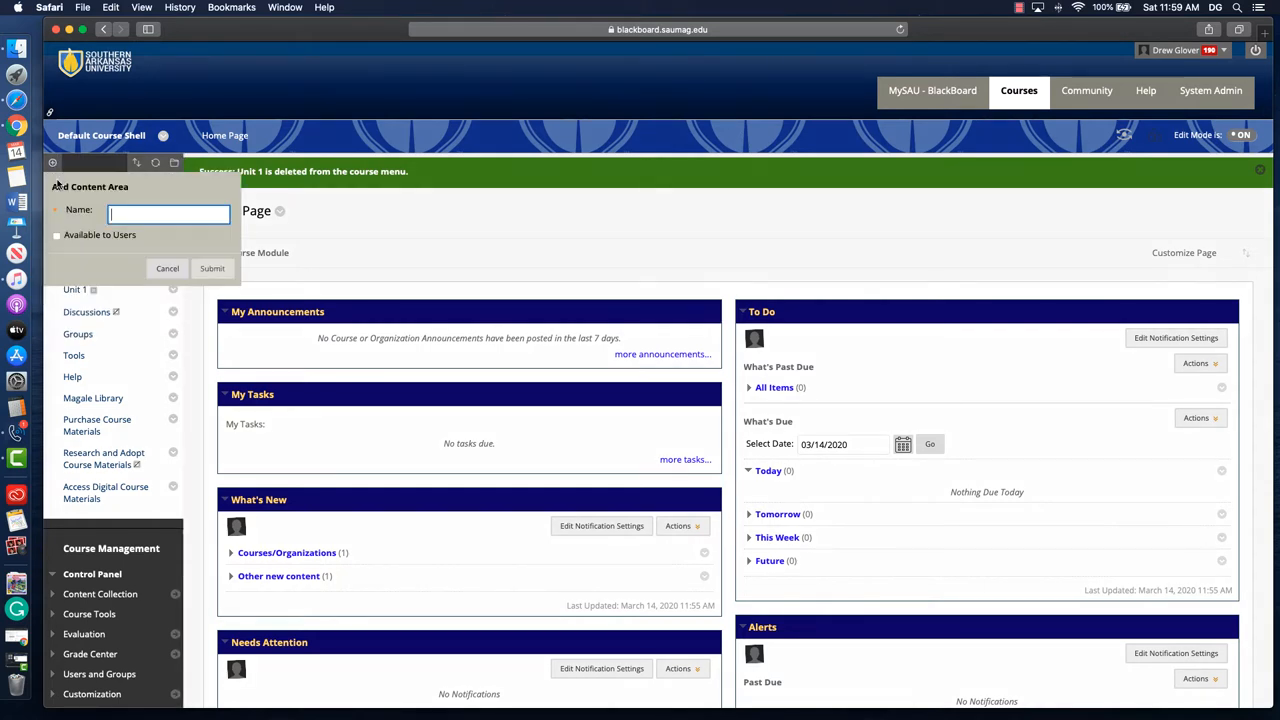
pyautogui.write('Unit 2')
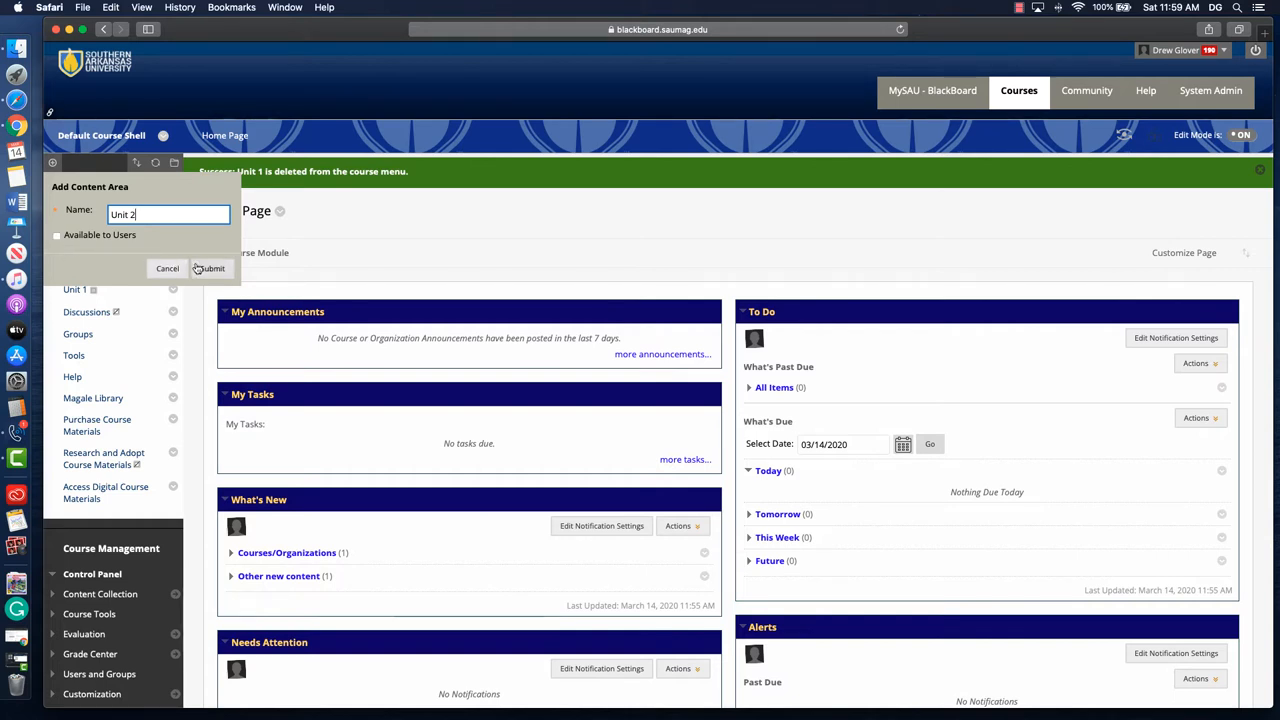
pyautogui.click(210, 268)
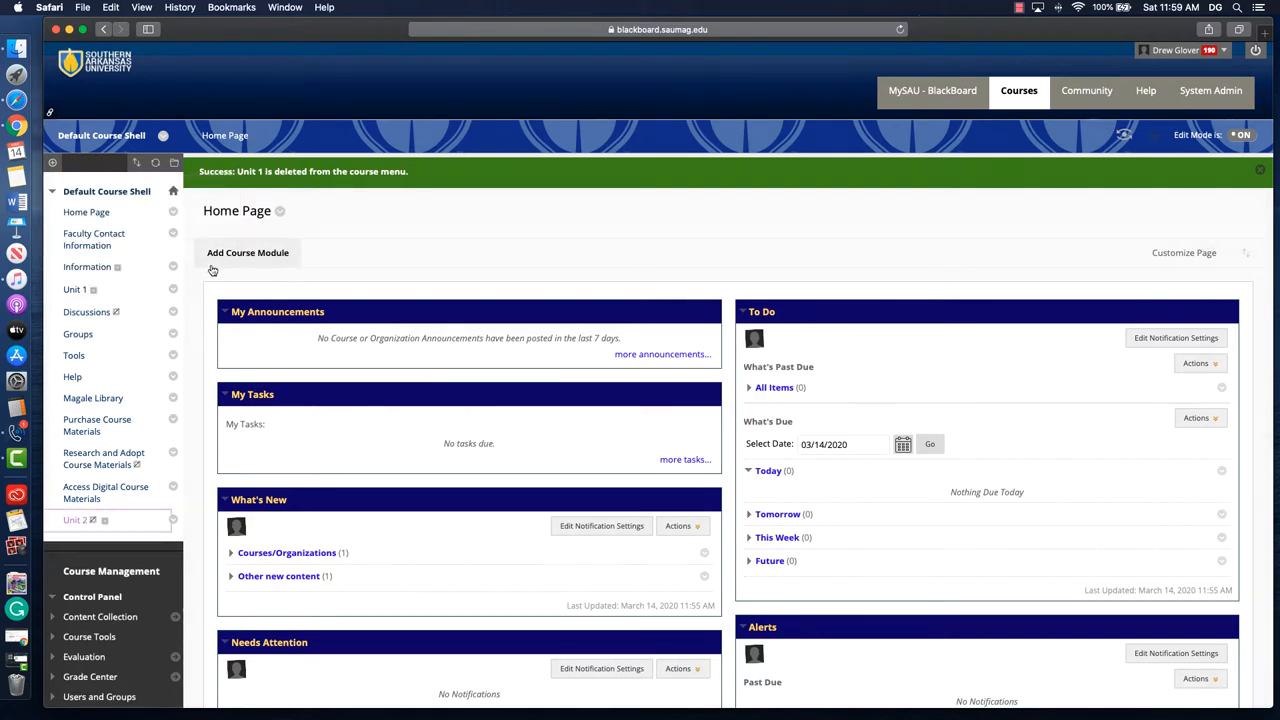
pyautogui.moveTo(52, 524)
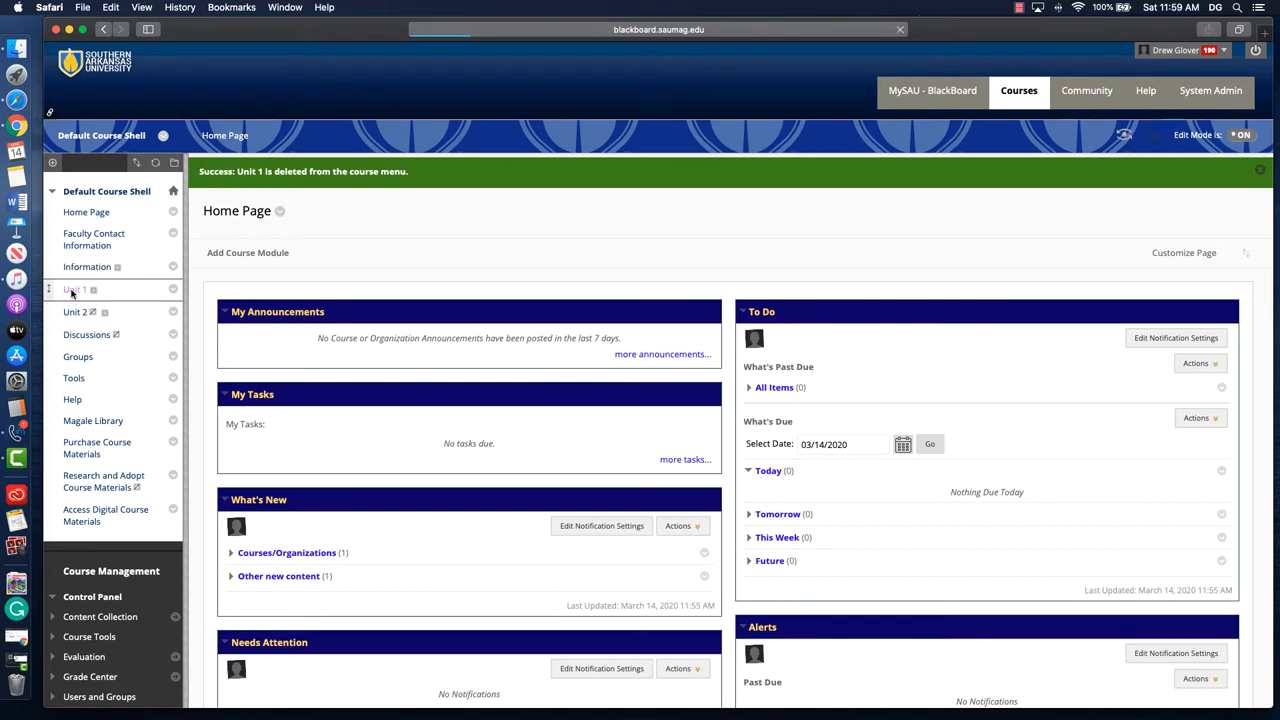
# Step: Open the empty Unit 1 content area from the course menu
pyautogui.click(72, 288)
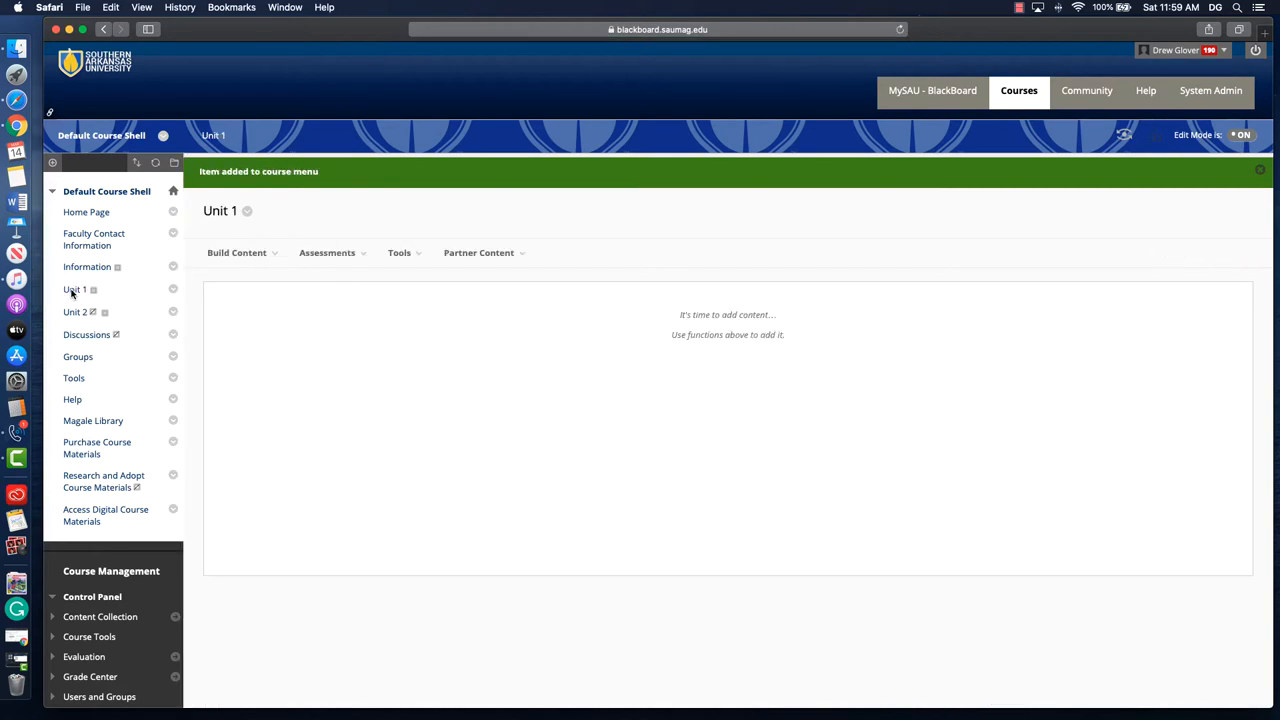
pyautogui.moveTo(332, 380)
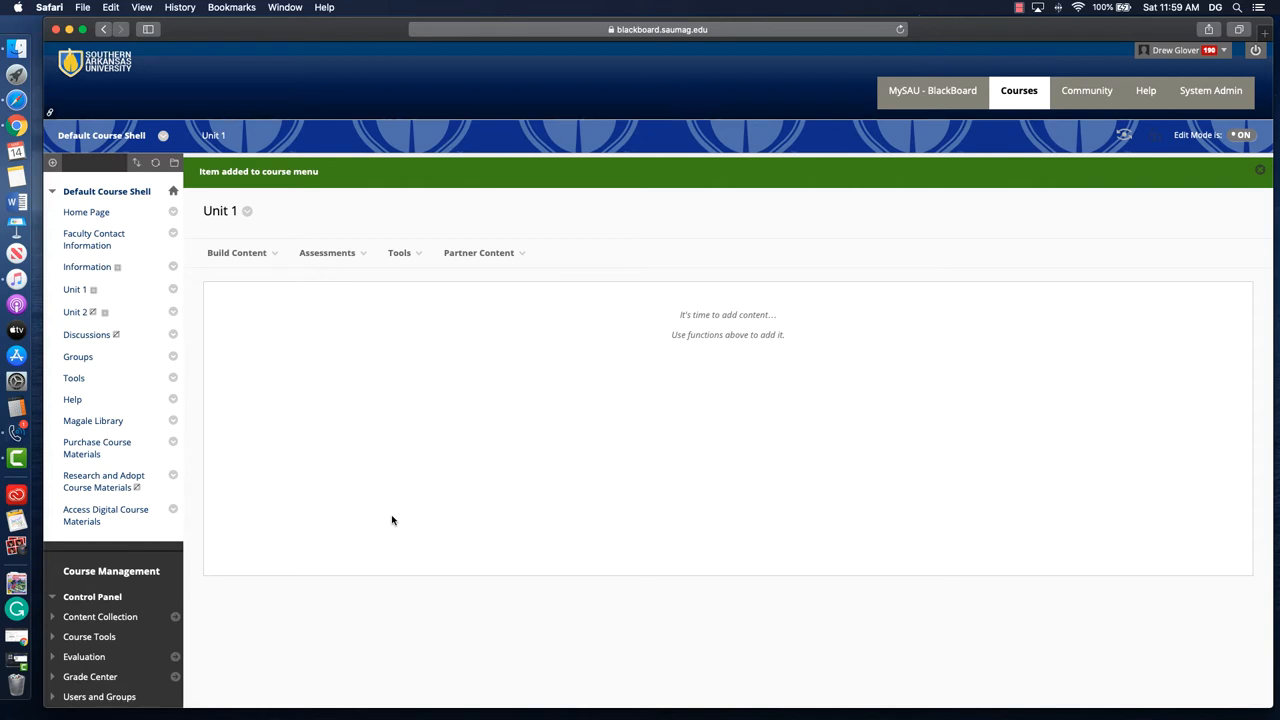
pyautogui.moveTo(1006, 346)
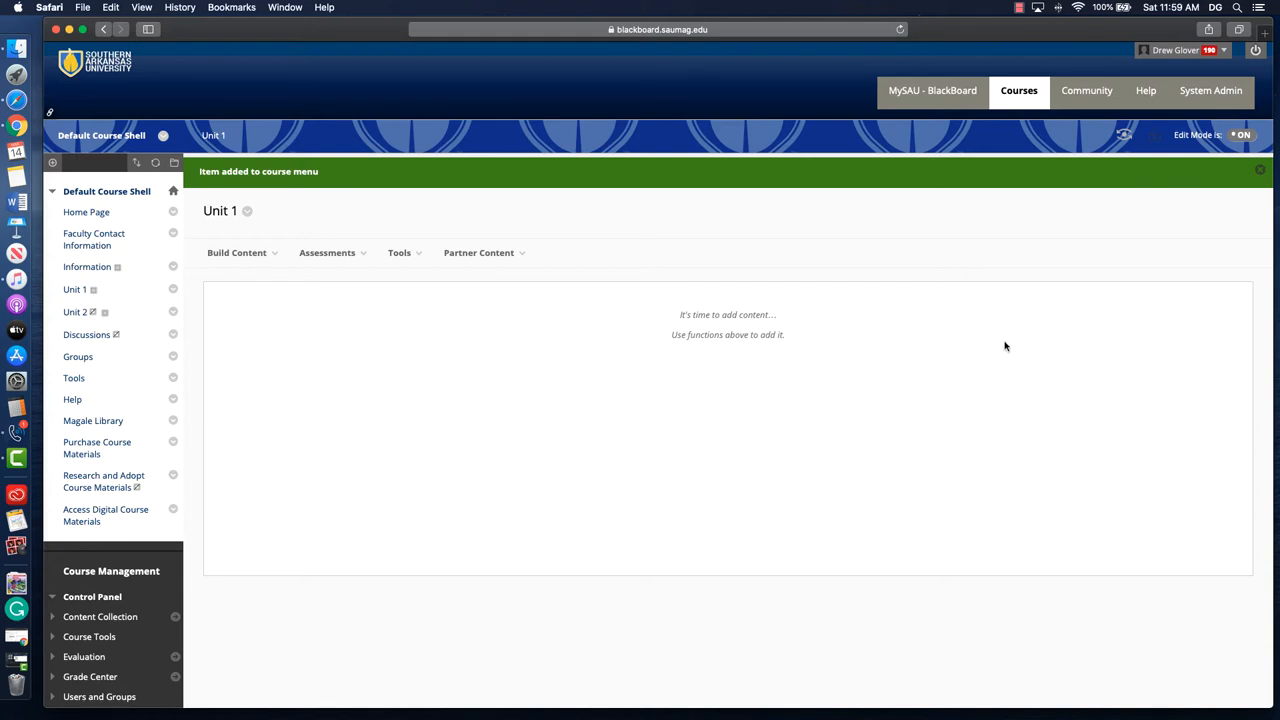
pyautogui.moveTo(282, 348)
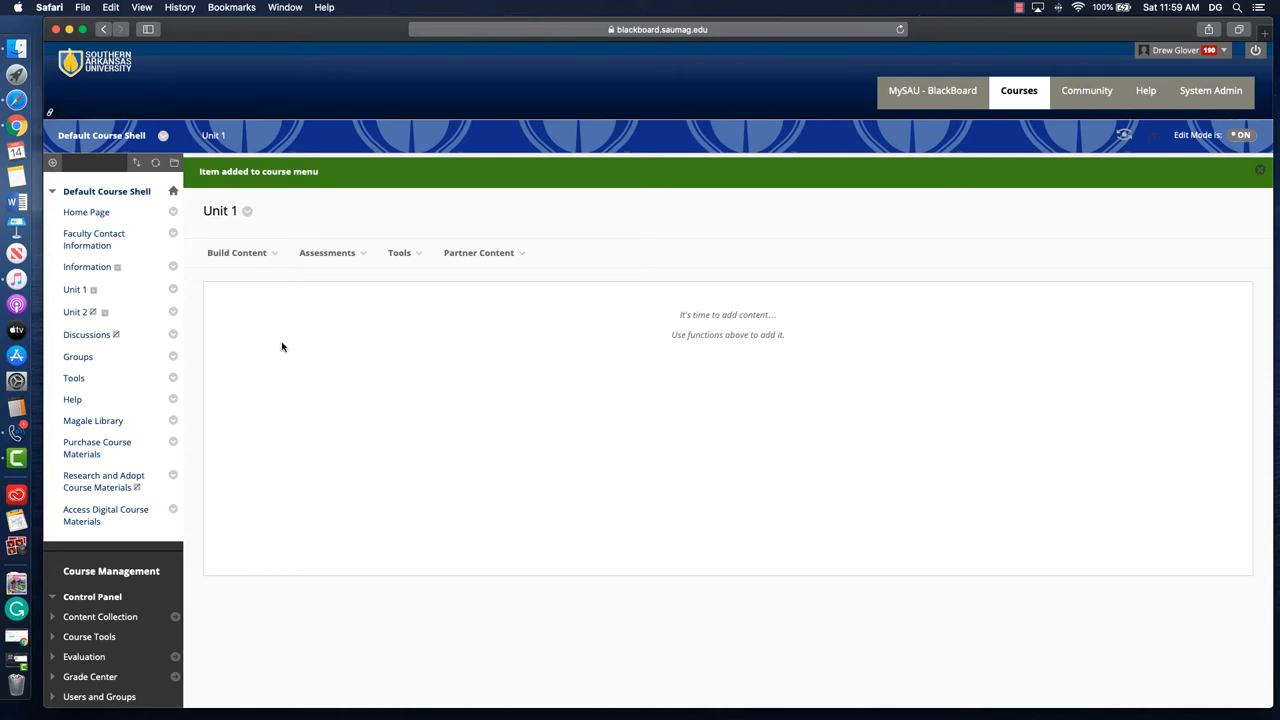
# Step: Start a new content folder in Unit 1 named Week 1
pyautogui.click(236, 252)
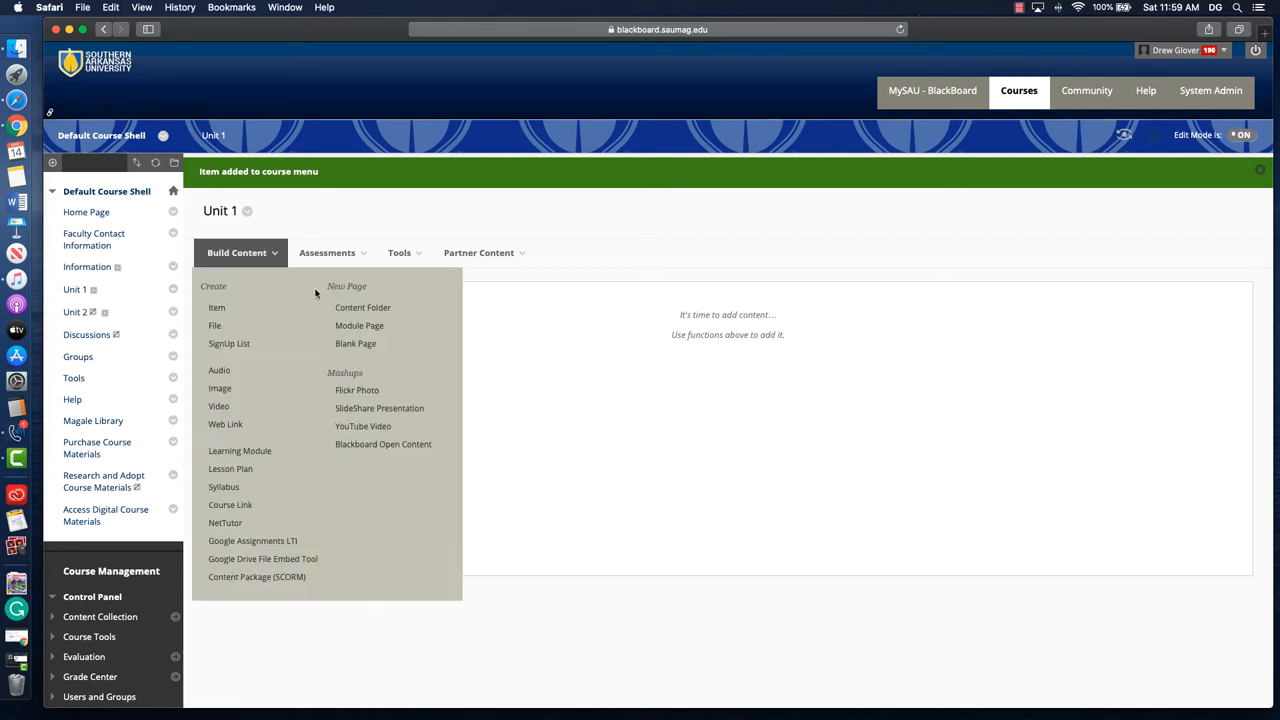
pyautogui.click(362, 308)
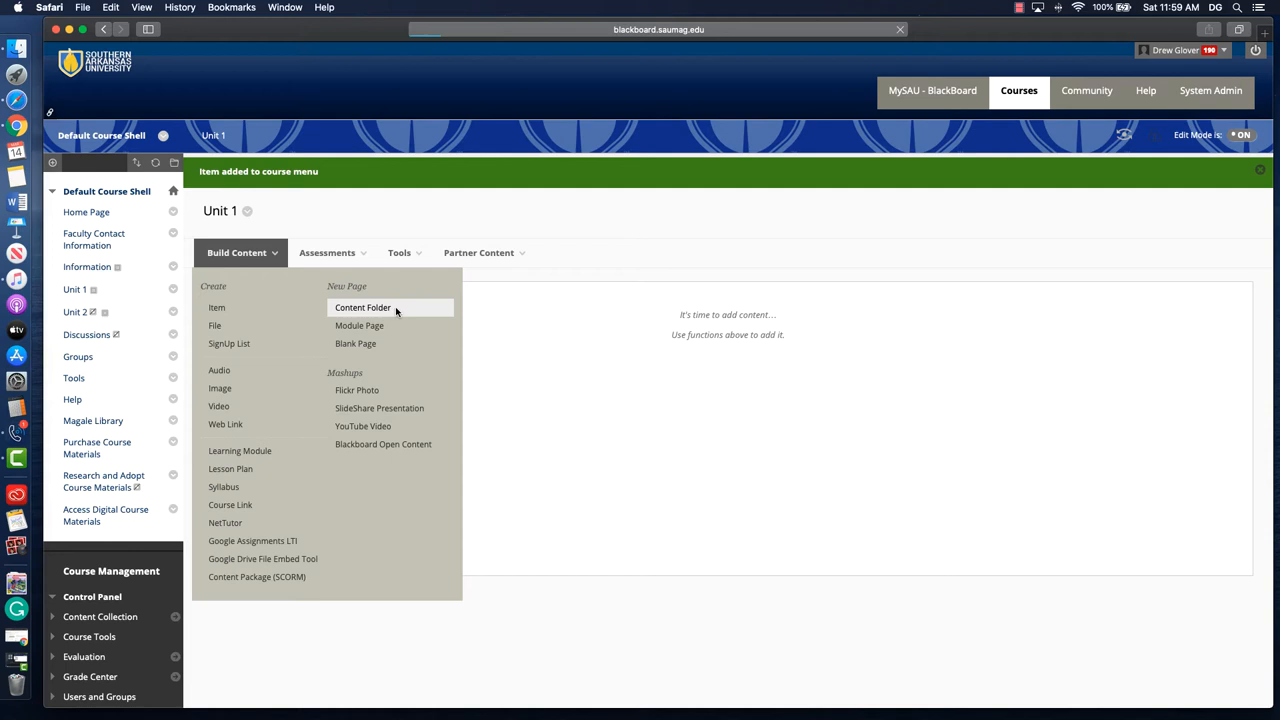
pyautogui.click(360, 308)
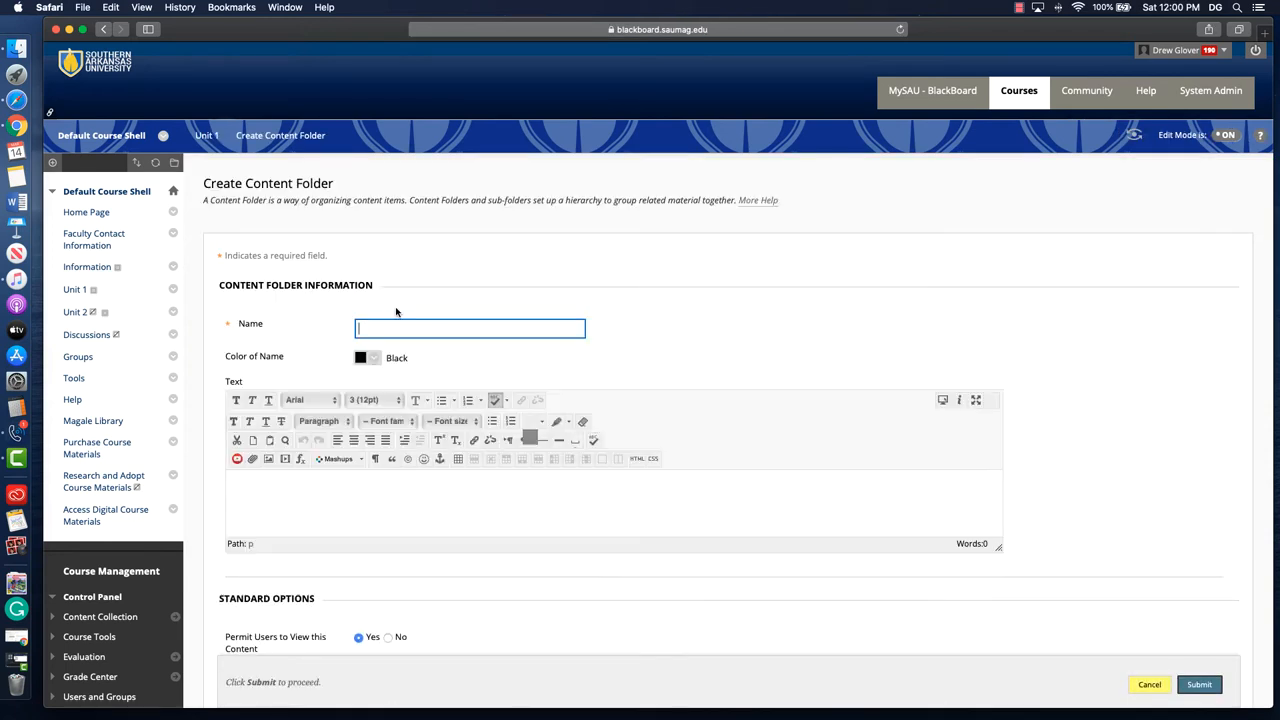
pyautogui.write('Week 1')
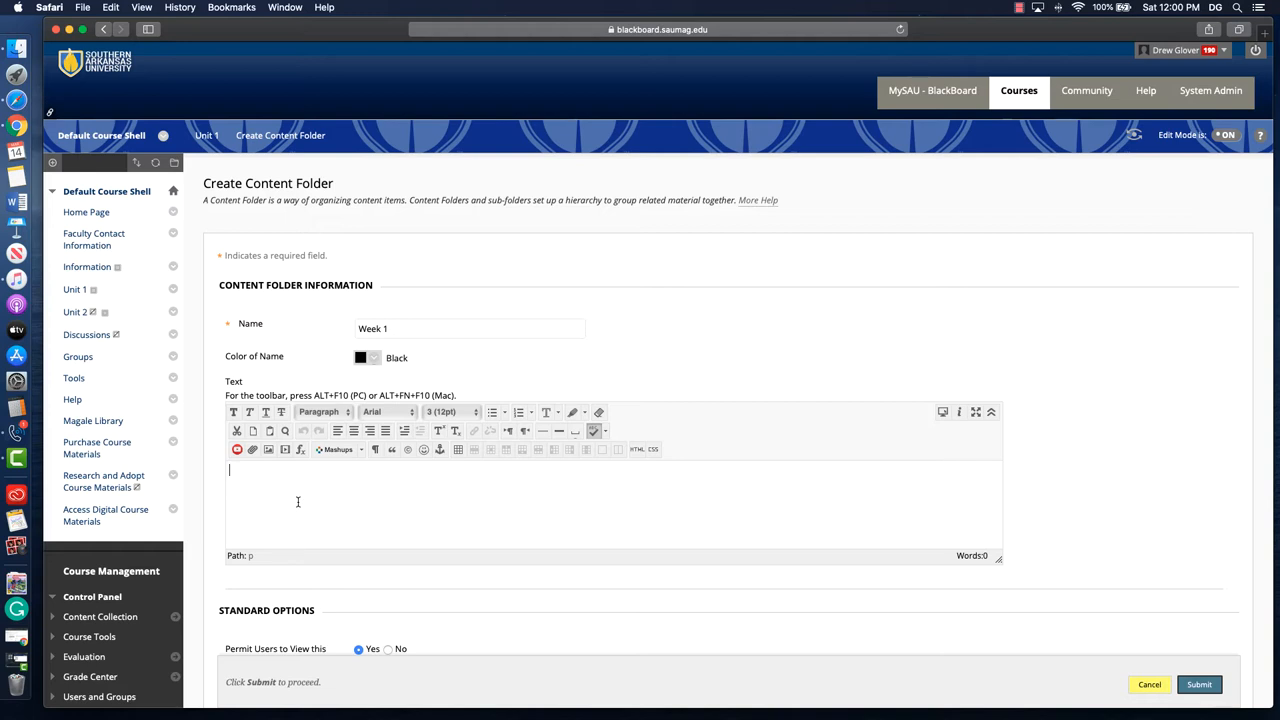
pyautogui.scroll(-3)
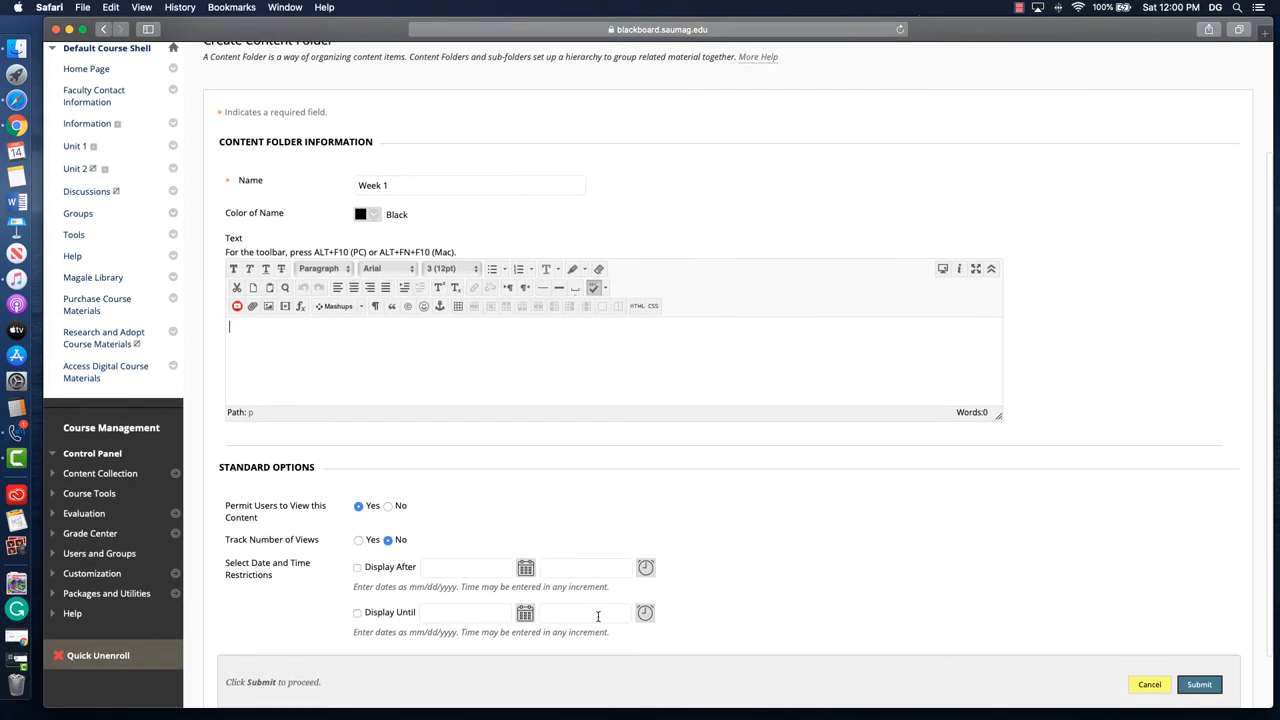
pyautogui.moveTo(348, 512)
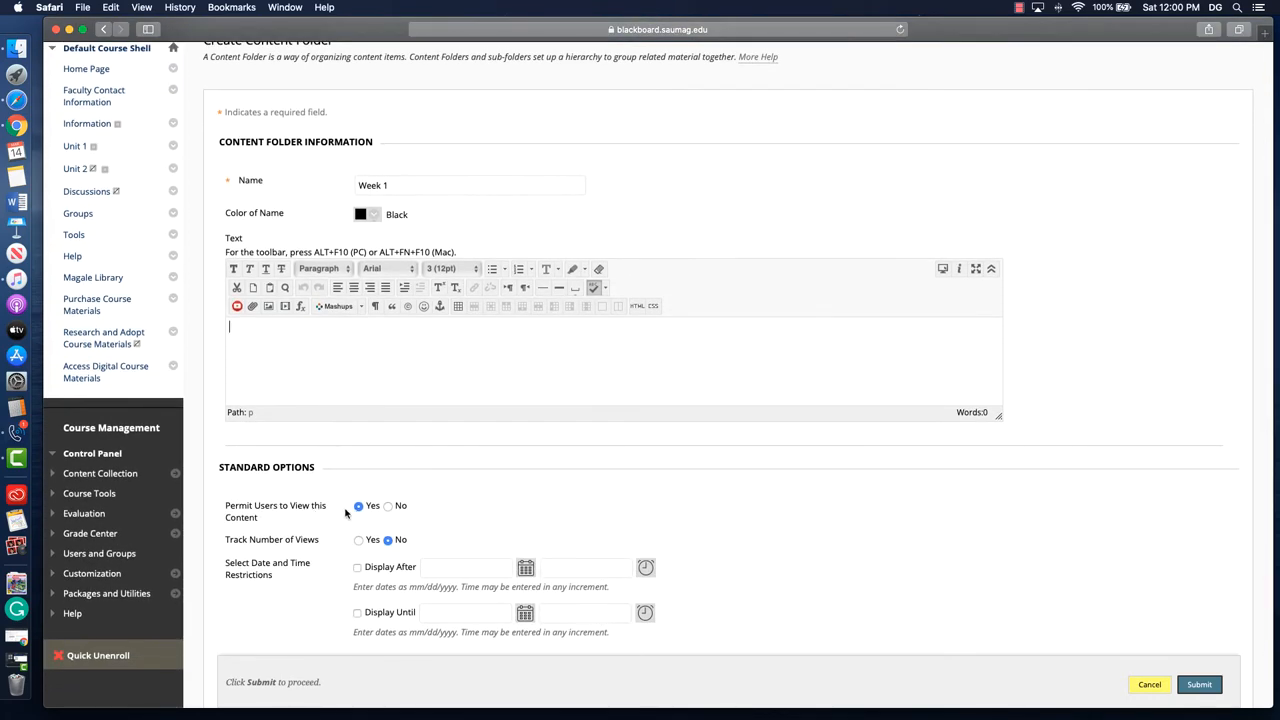
pyautogui.moveTo(424, 506)
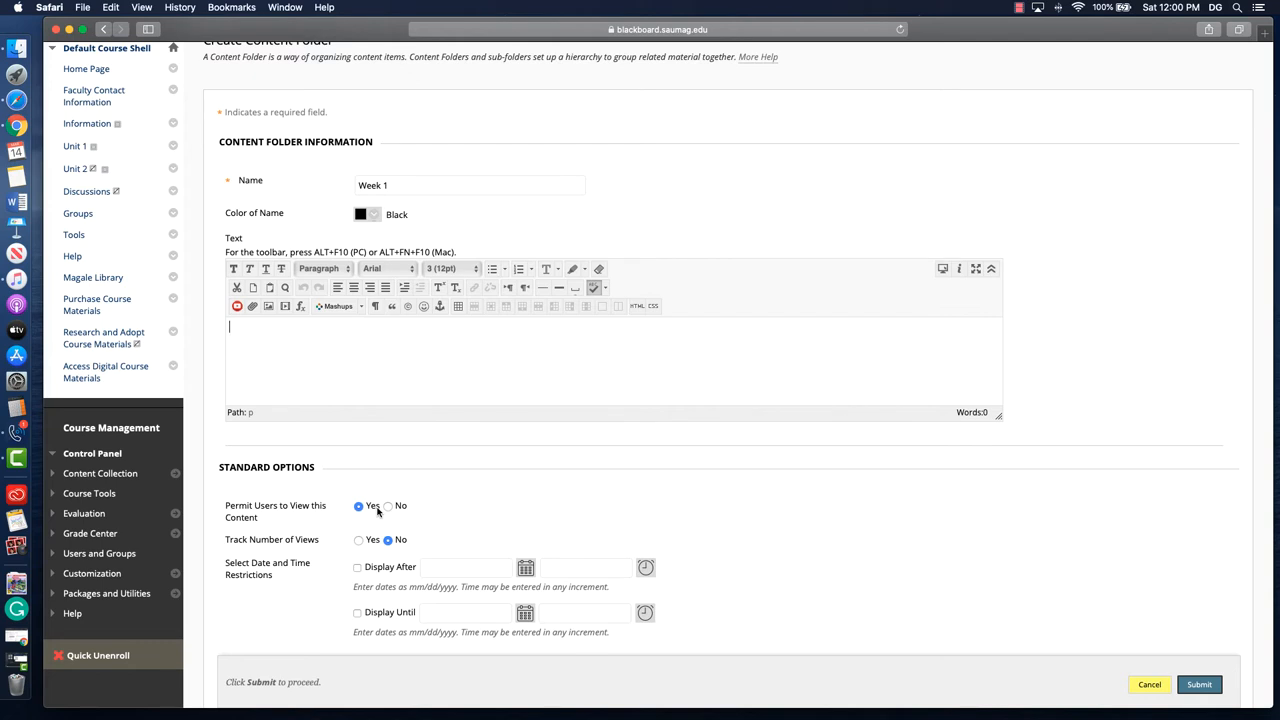
# Step: Set Permit Users to View to No and Track Number of Views to Yes, then submit the Week 1 folder
pyautogui.click(388, 506)
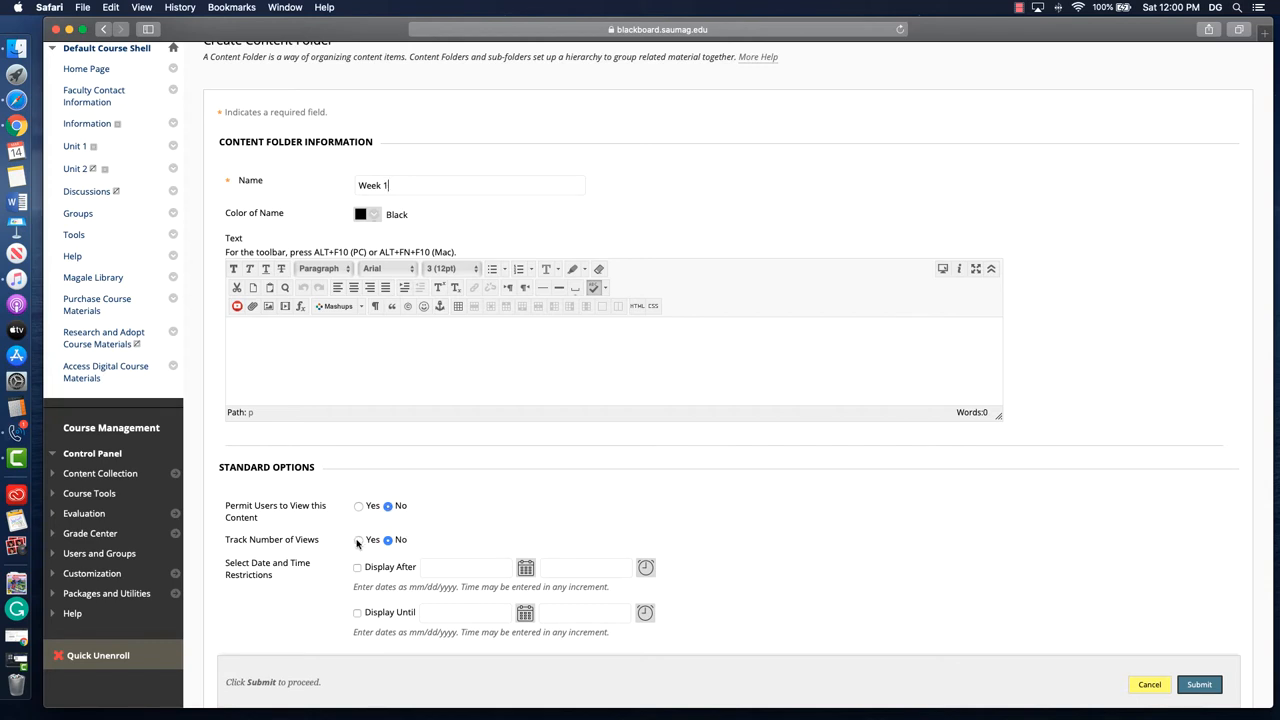
pyautogui.click(358, 540)
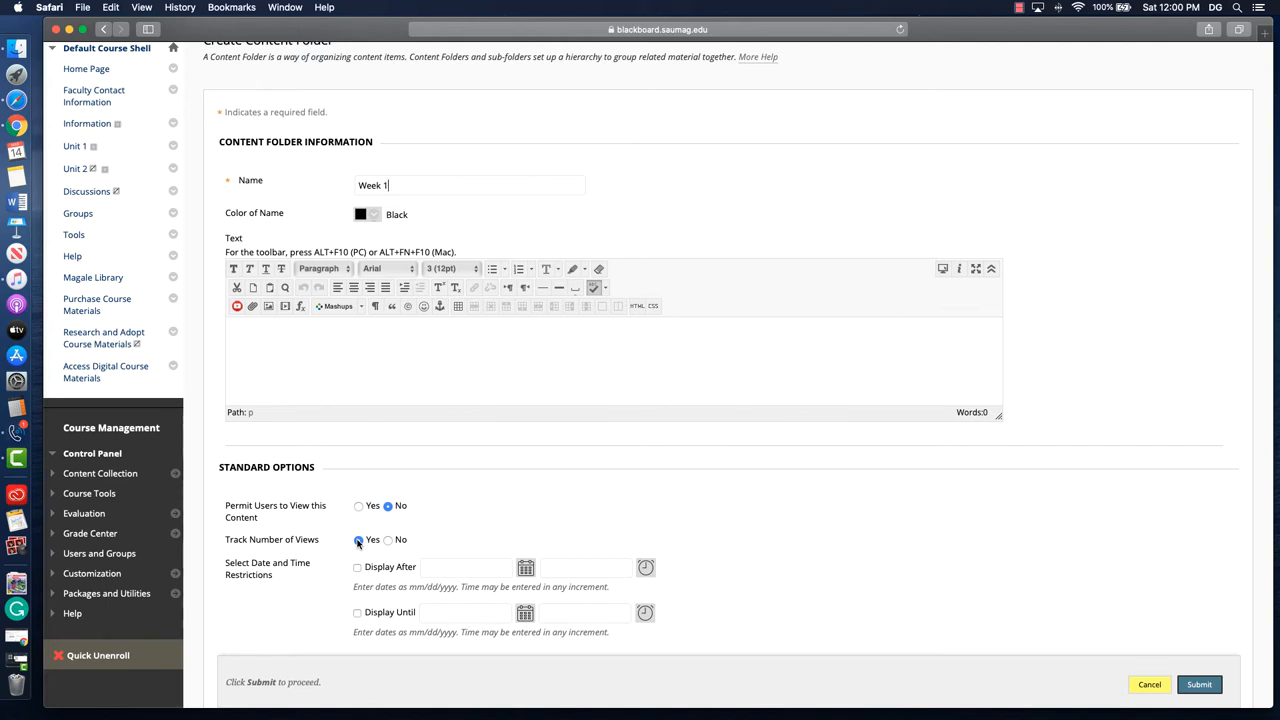
pyautogui.click(358, 540)
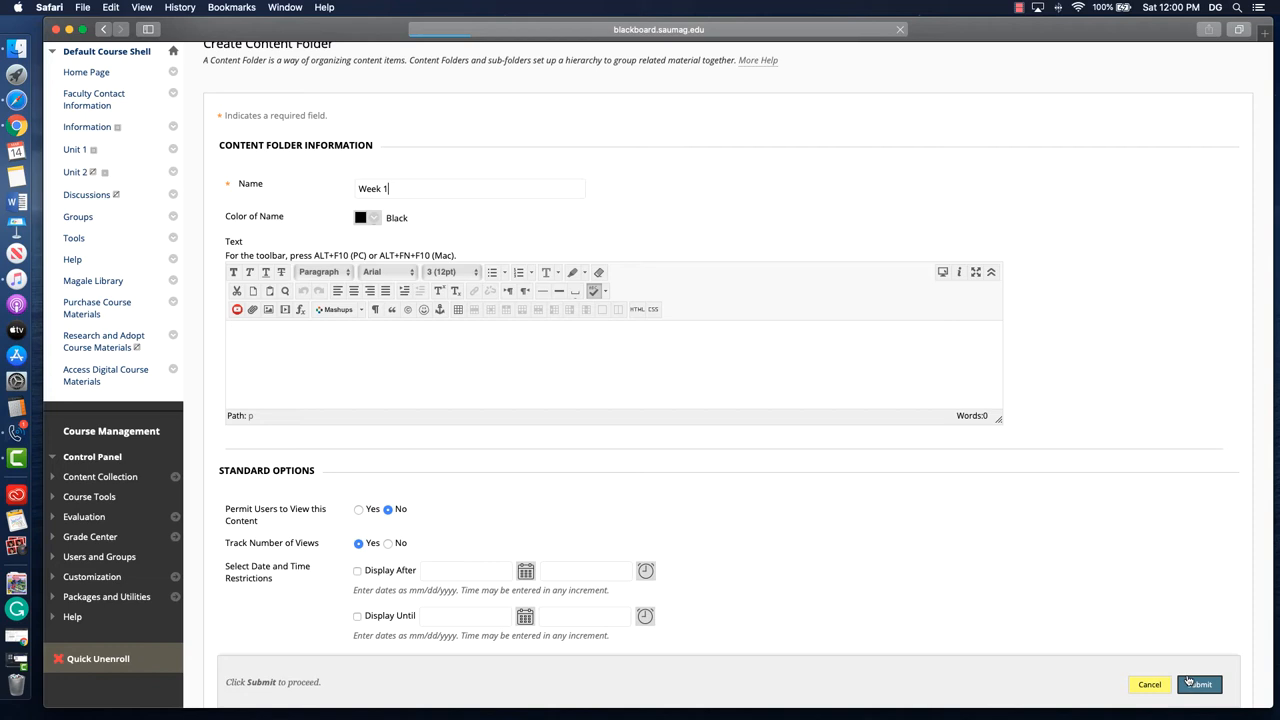
pyautogui.click(1198, 684)
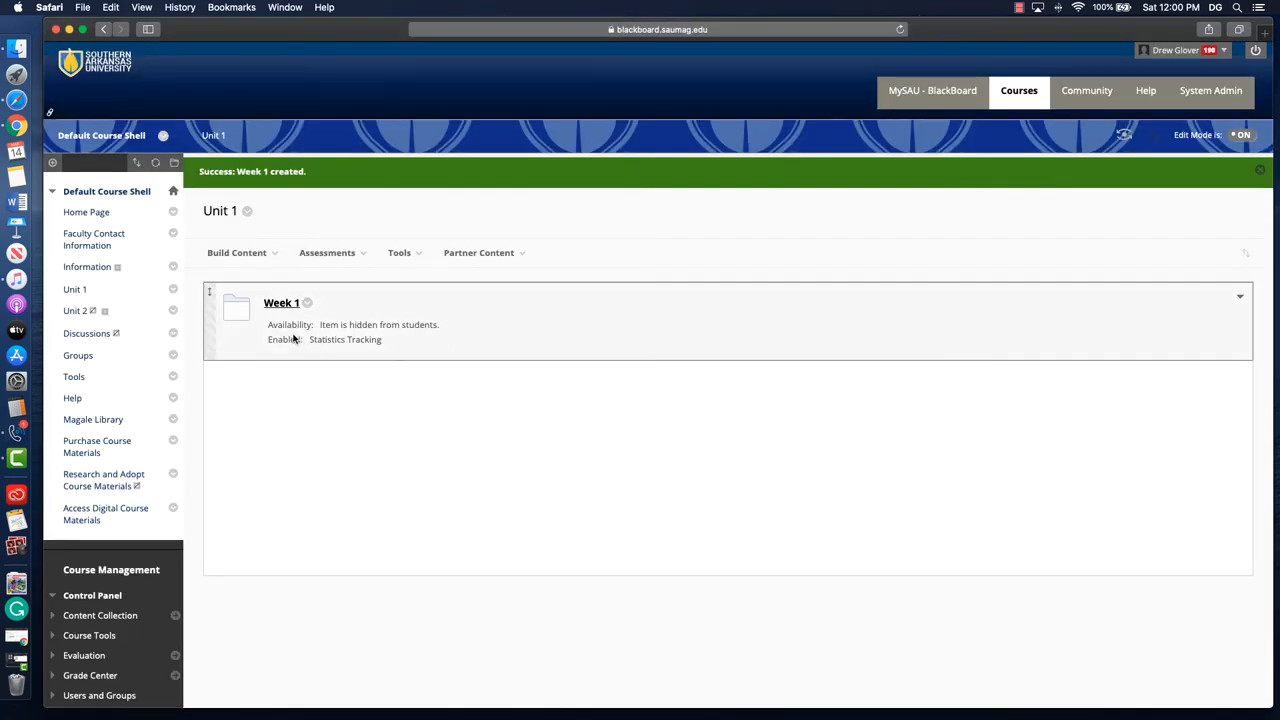
pyautogui.moveTo(444, 328)
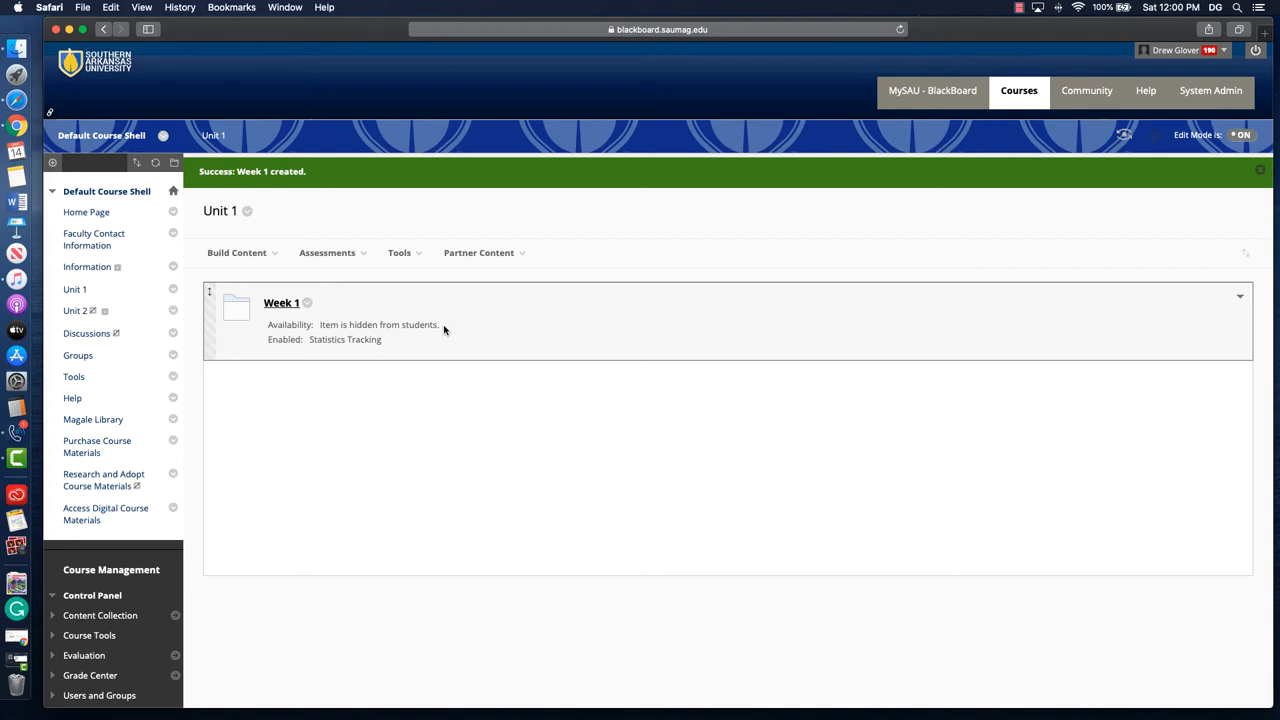
pyautogui.moveTo(308, 312)
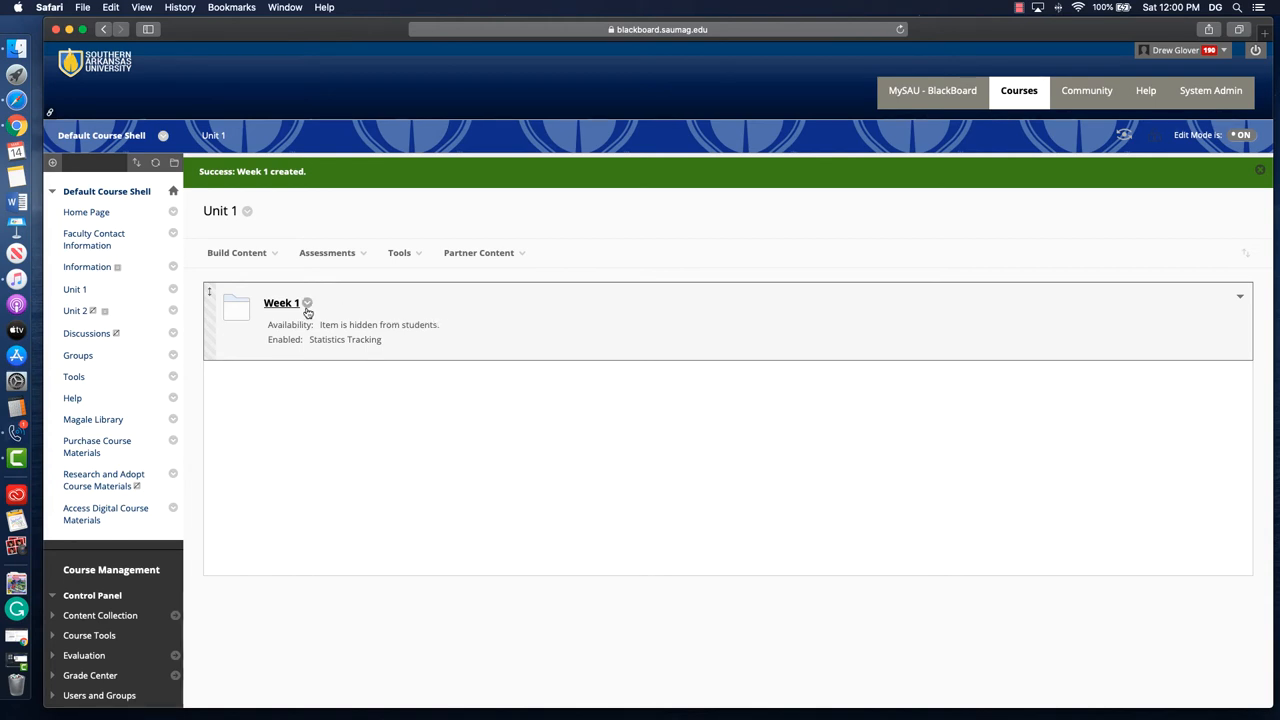
# Step: Make the Week 1 folder available to students from its contextual menu
pyautogui.click(308, 302)
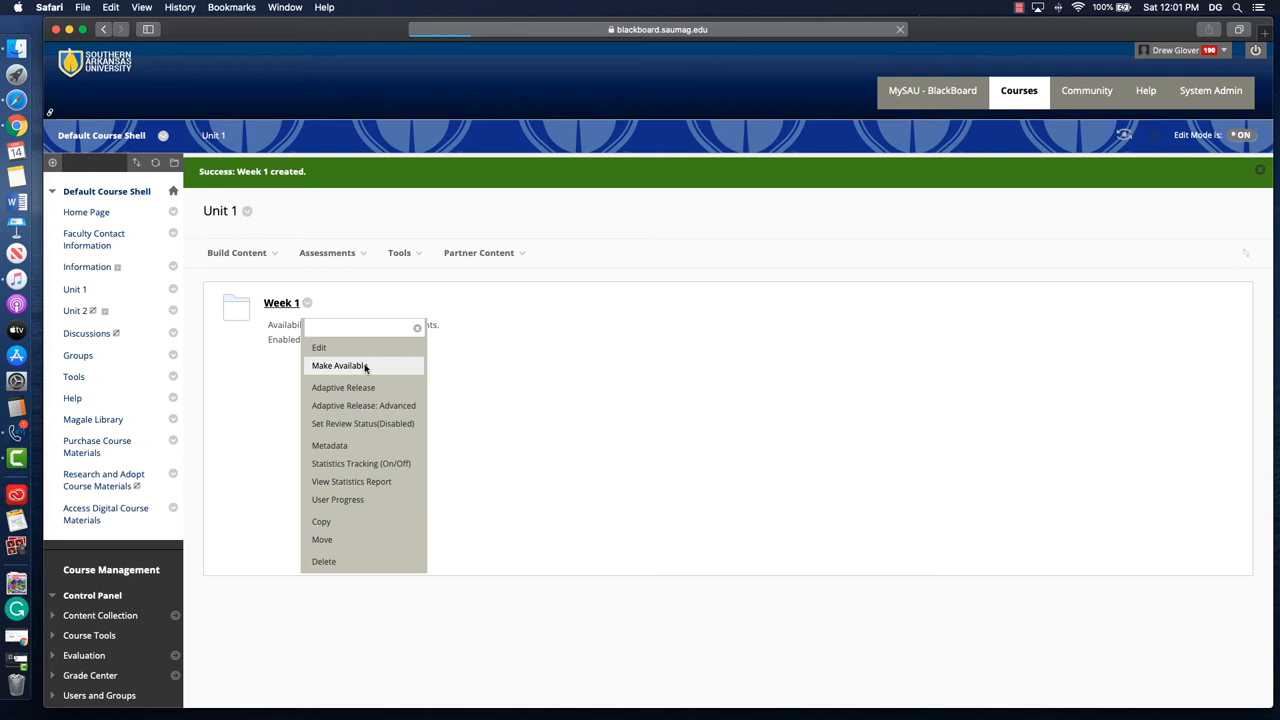
pyautogui.click(338, 364)
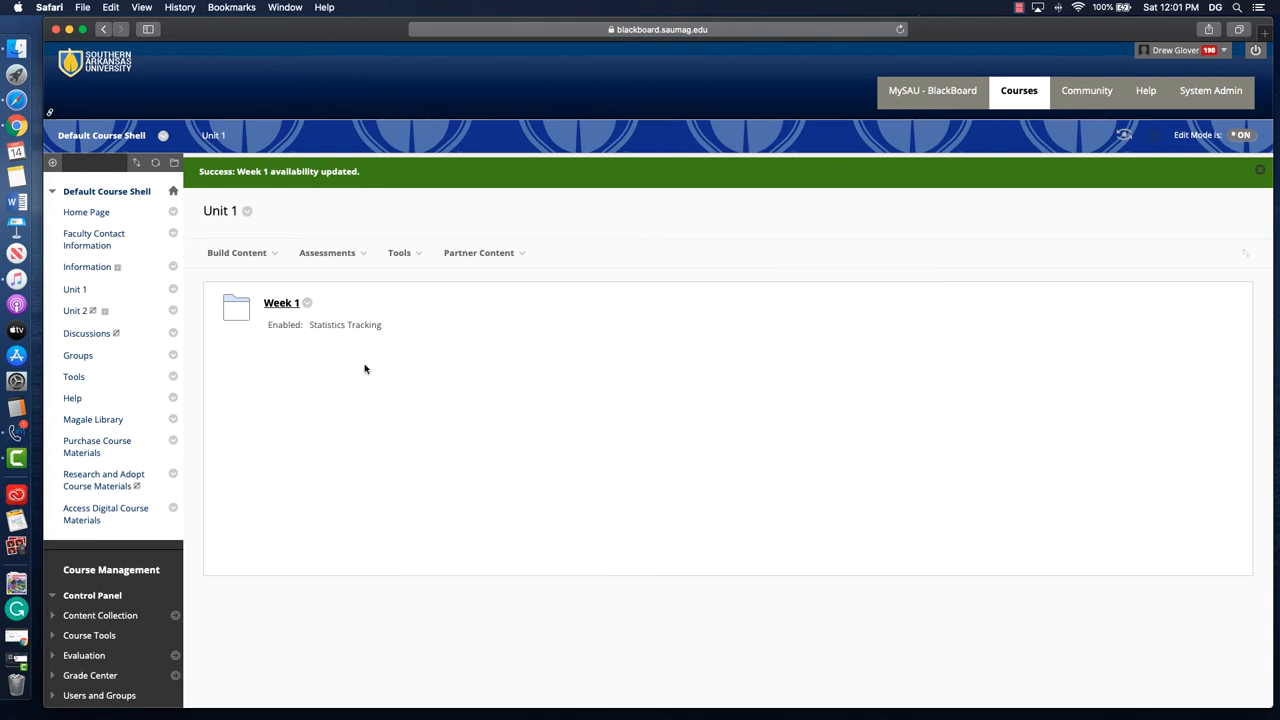
pyautogui.click(236, 252)
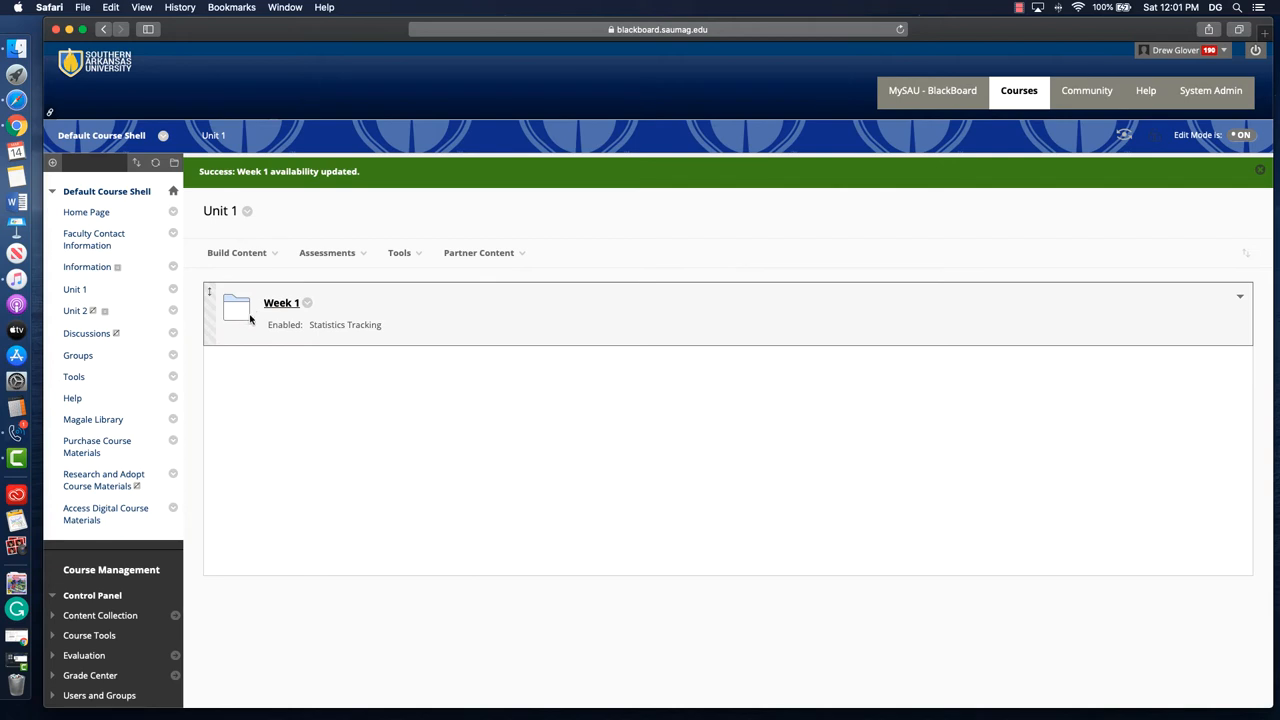
pyautogui.moveTo(276, 312)
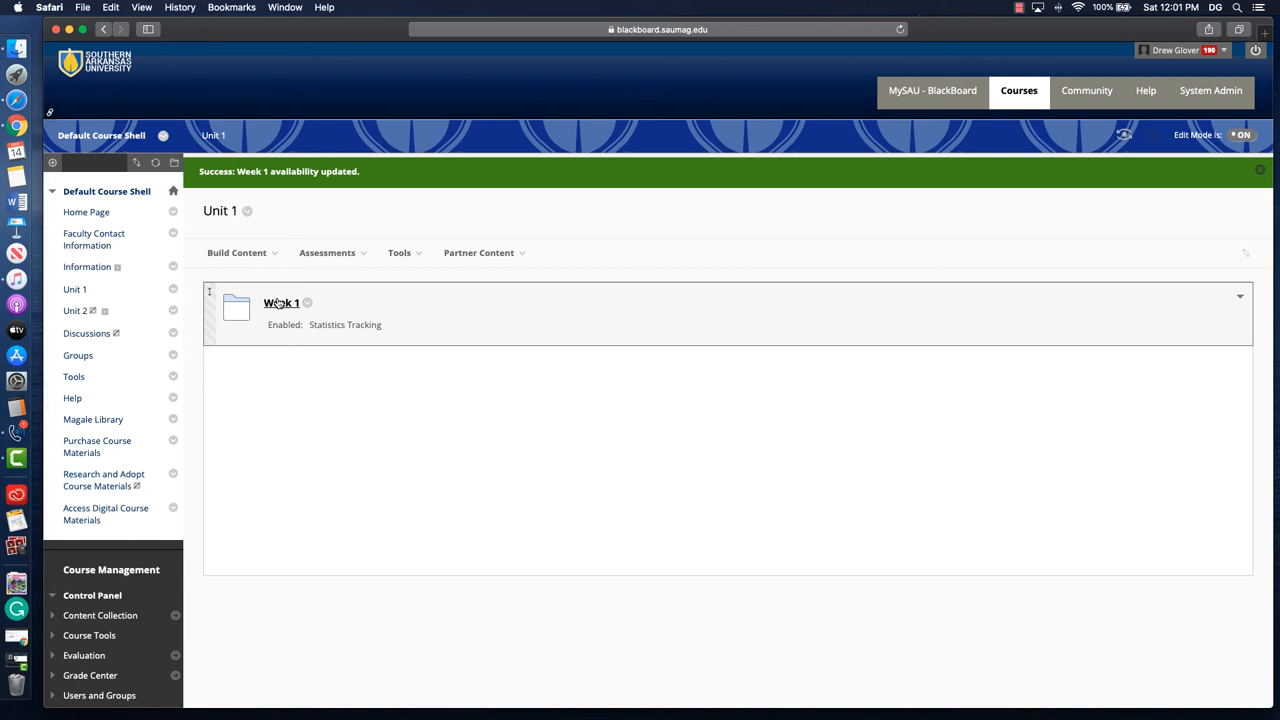
# Step: Start a new learning module named Week 2 with Overview as its text
pyautogui.click(236, 252)
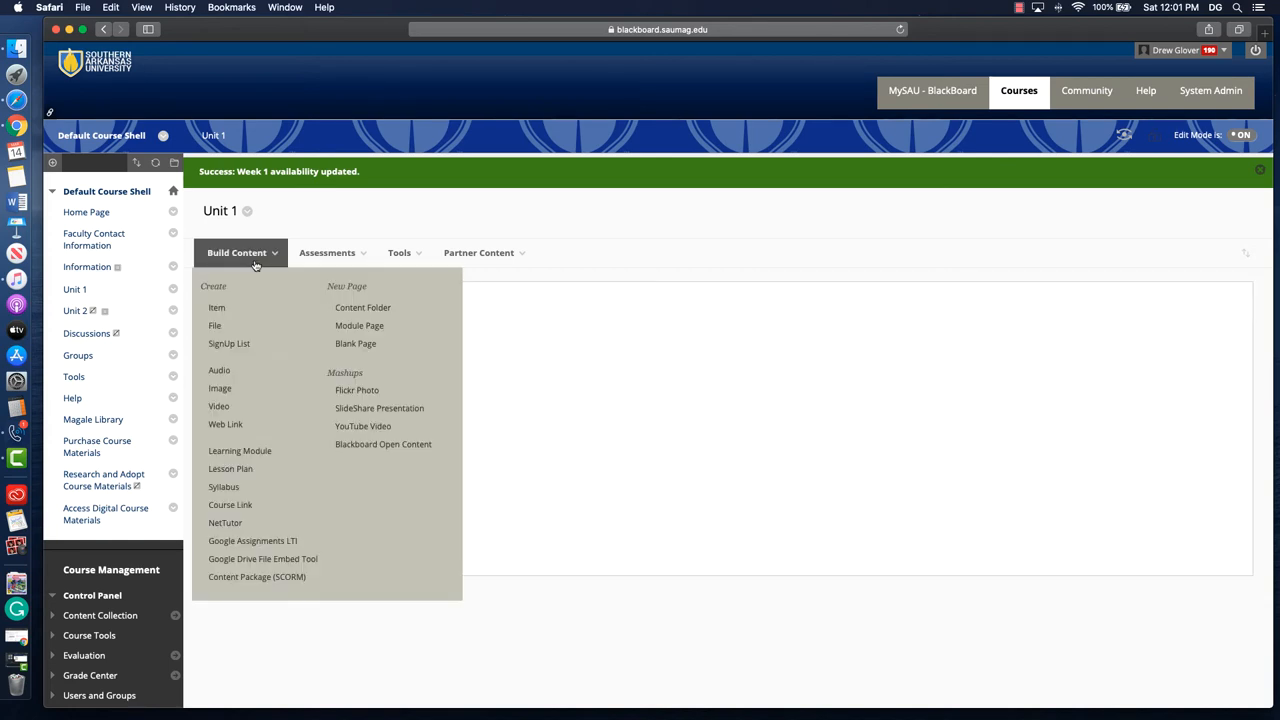
pyautogui.moveTo(240, 450)
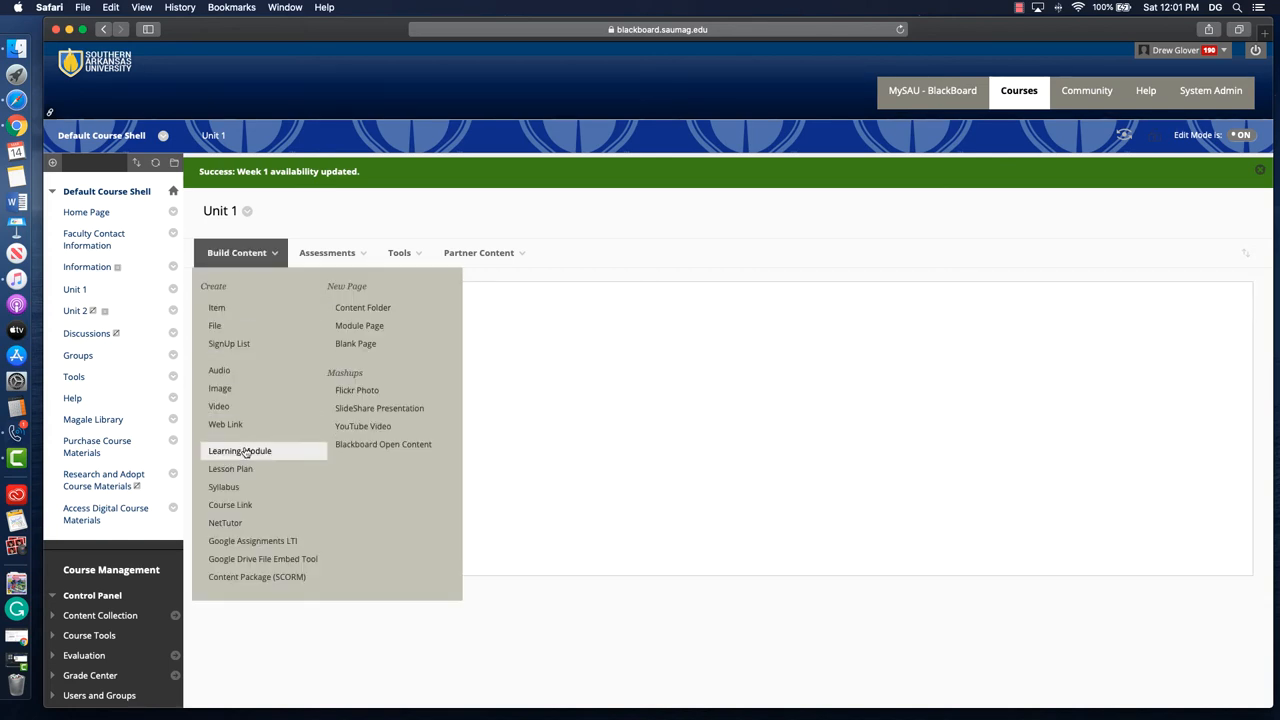
pyautogui.click(240, 452)
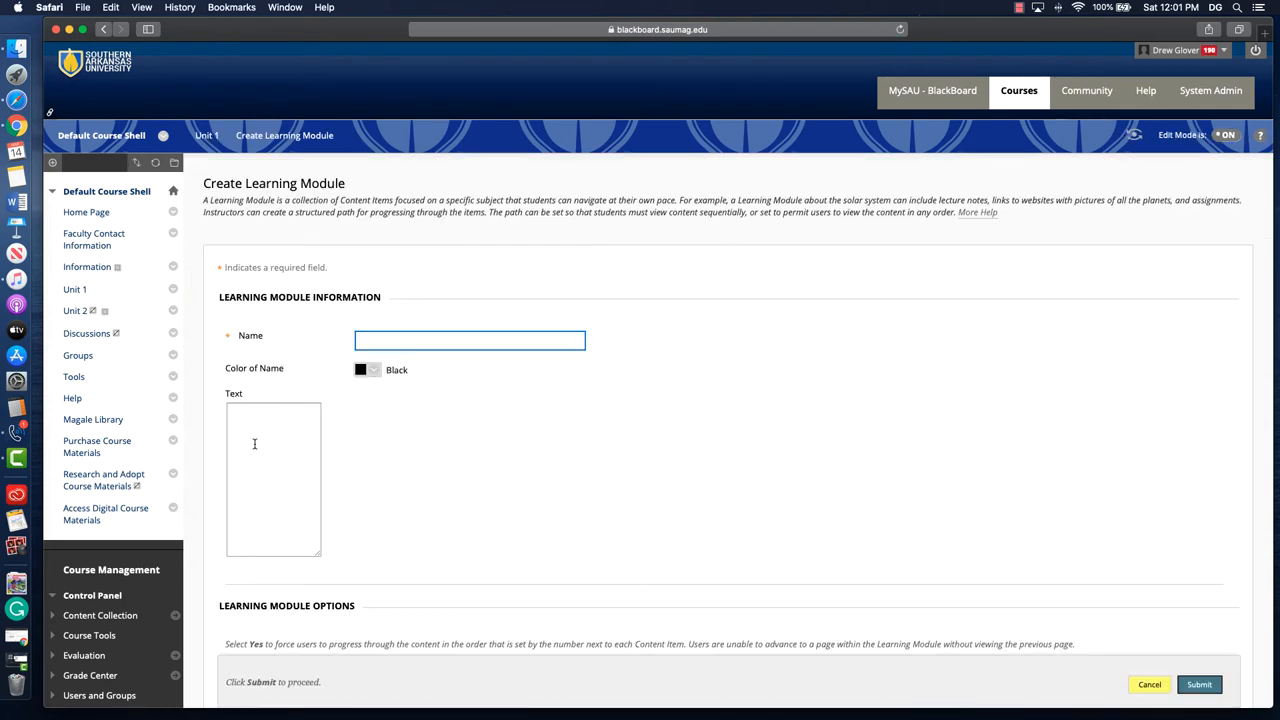
pyautogui.write('Week 2')
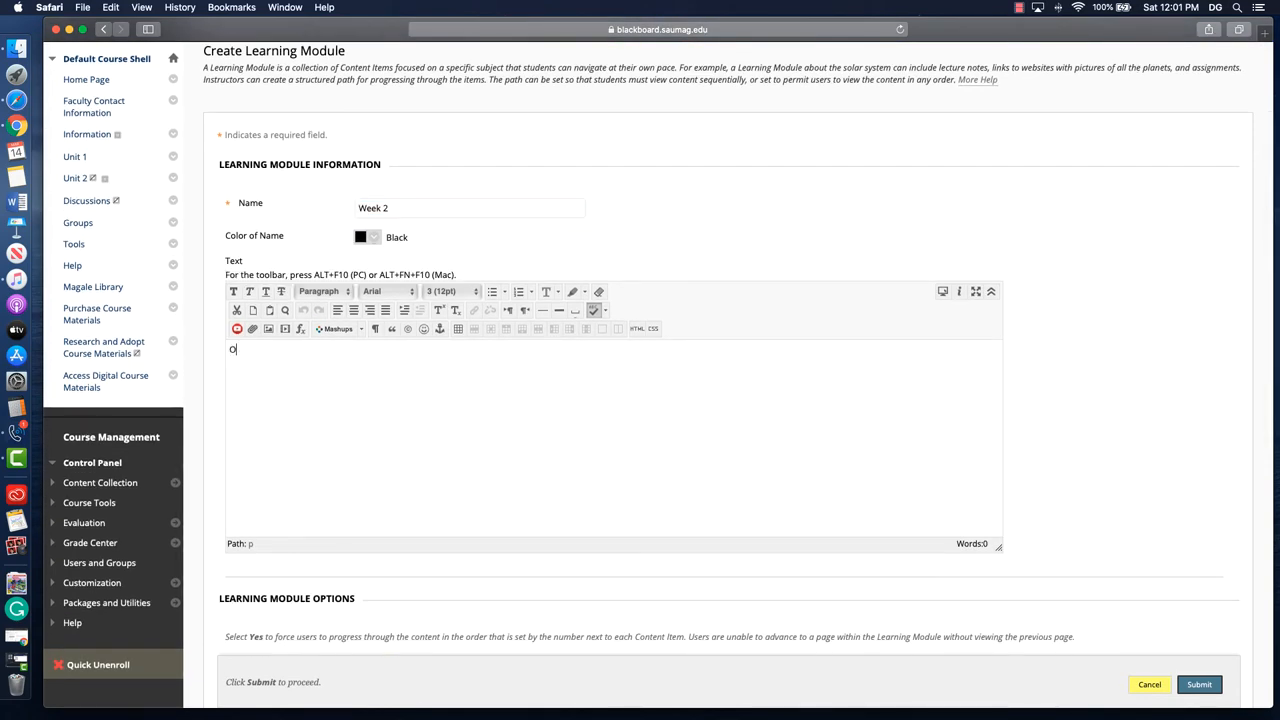
pyautogui.write('verview')
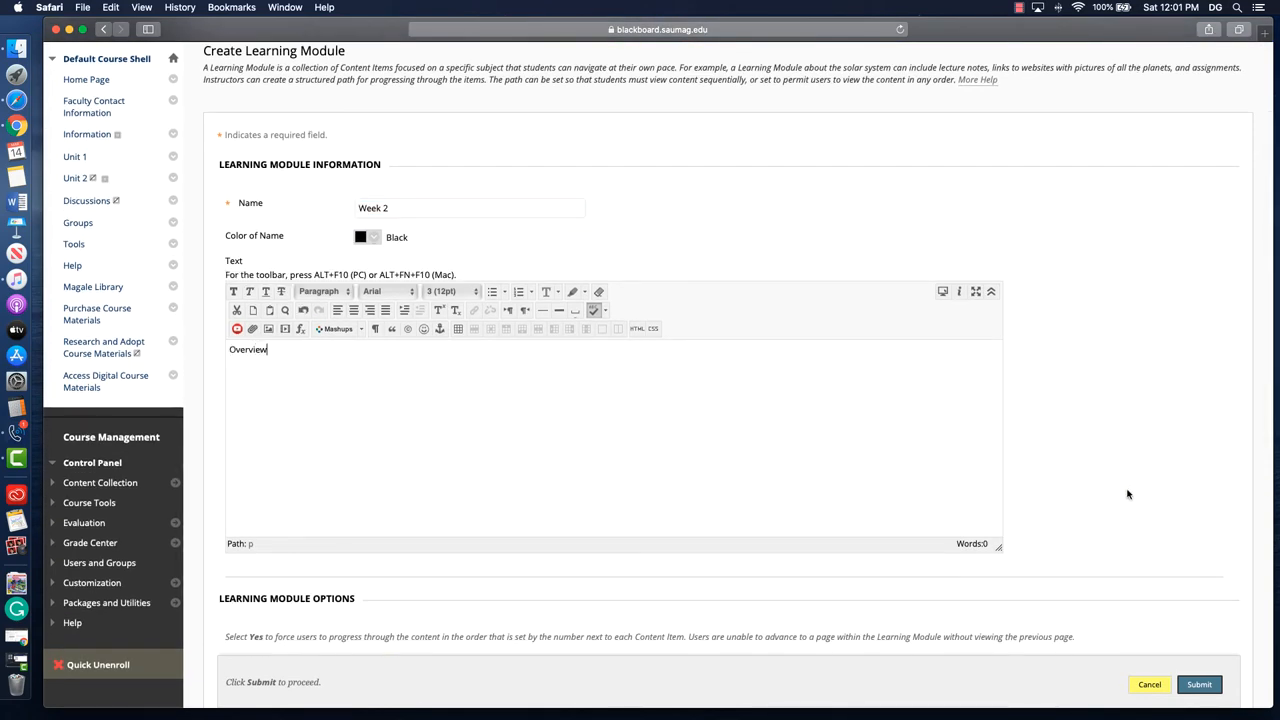
# Step: Review the module options, keeping defaults and checking the table of contents hierarchy setting
pyautogui.scroll(-3)
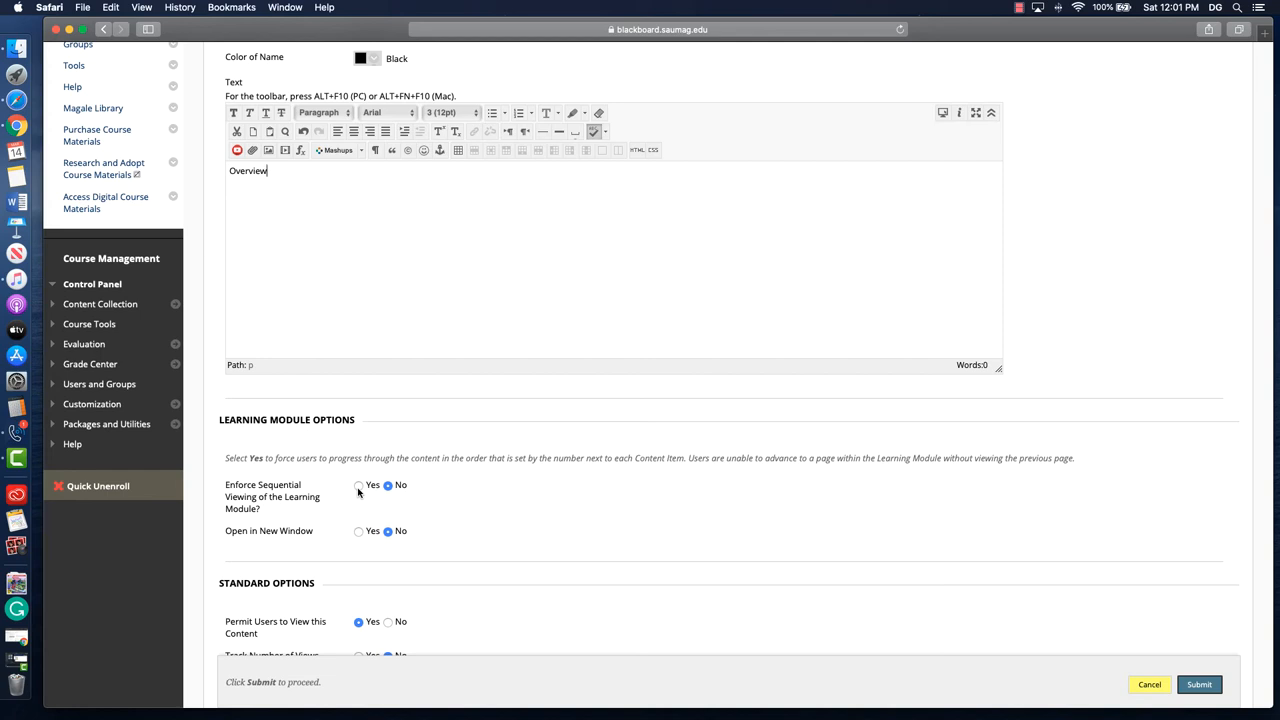
pyautogui.moveTo(316, 530)
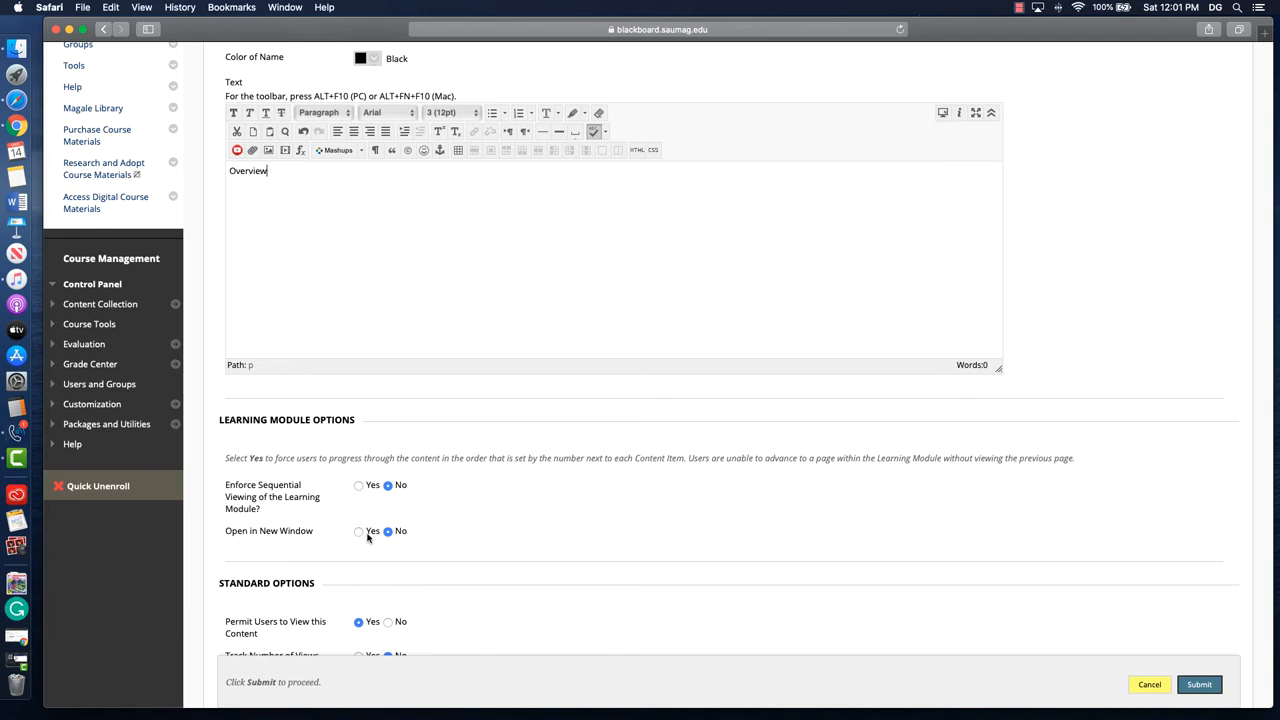
pyautogui.scroll(-3)
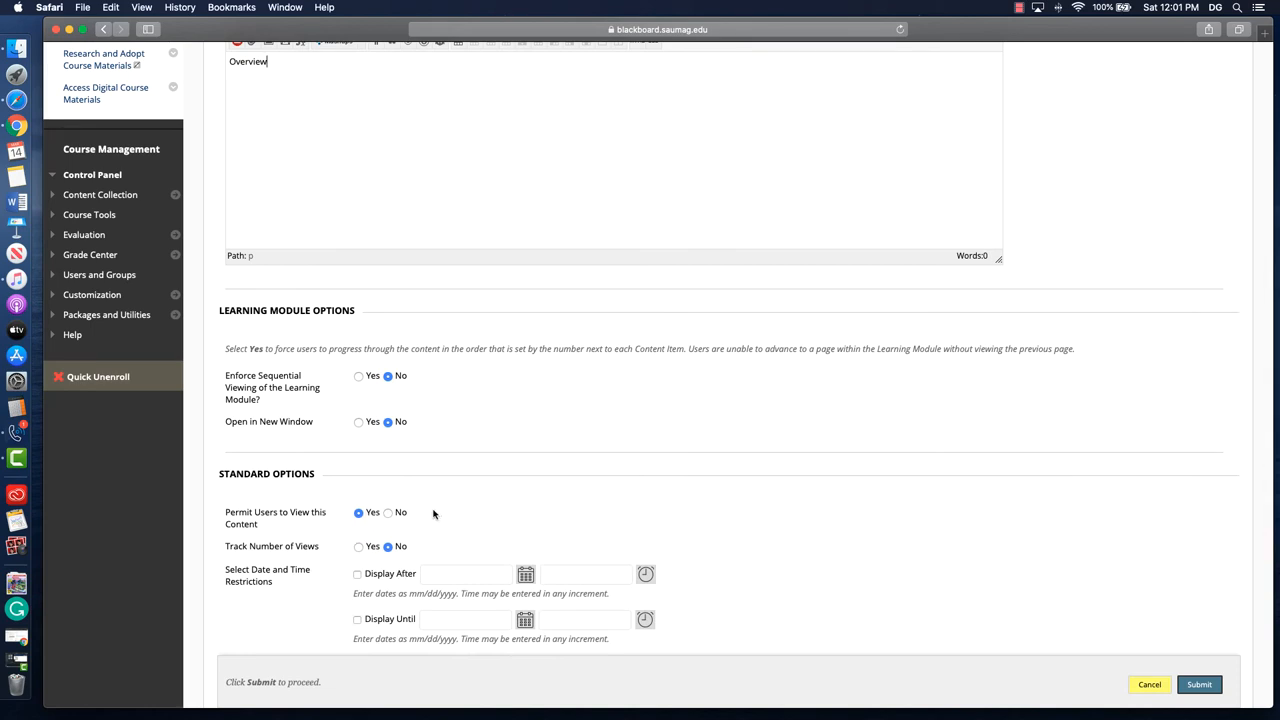
pyautogui.scroll(-3)
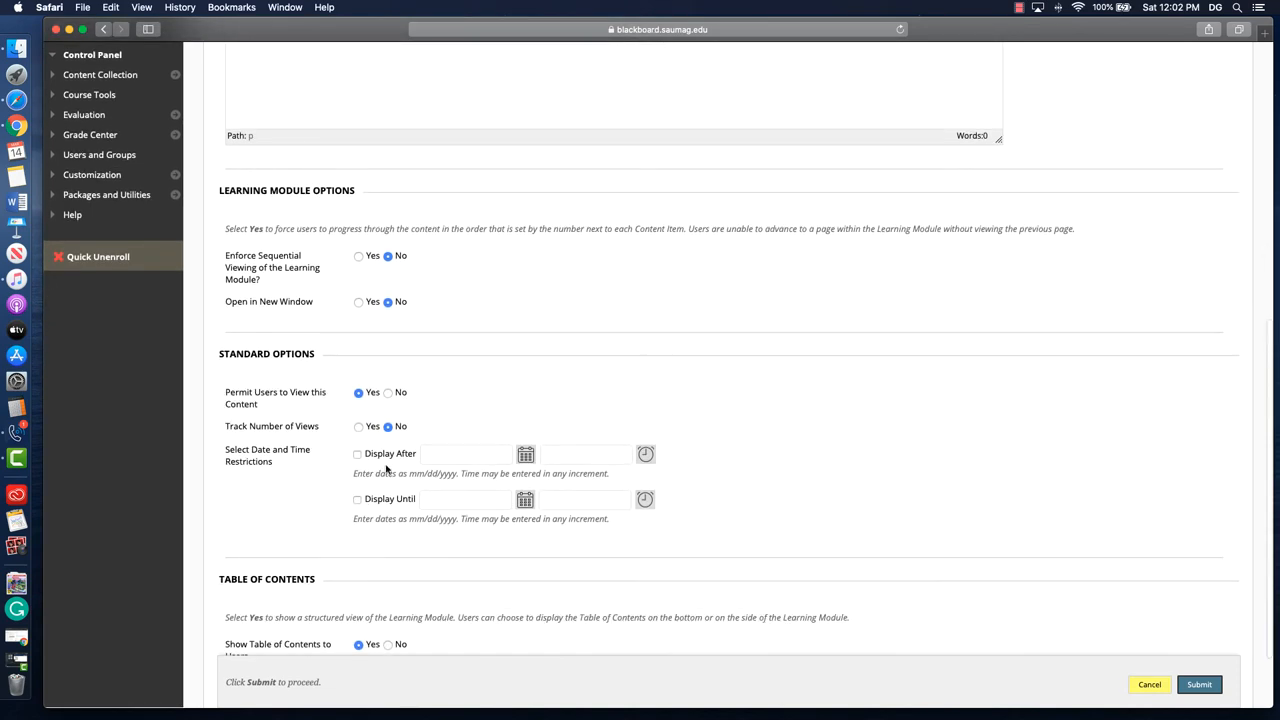
pyautogui.scroll(-3)
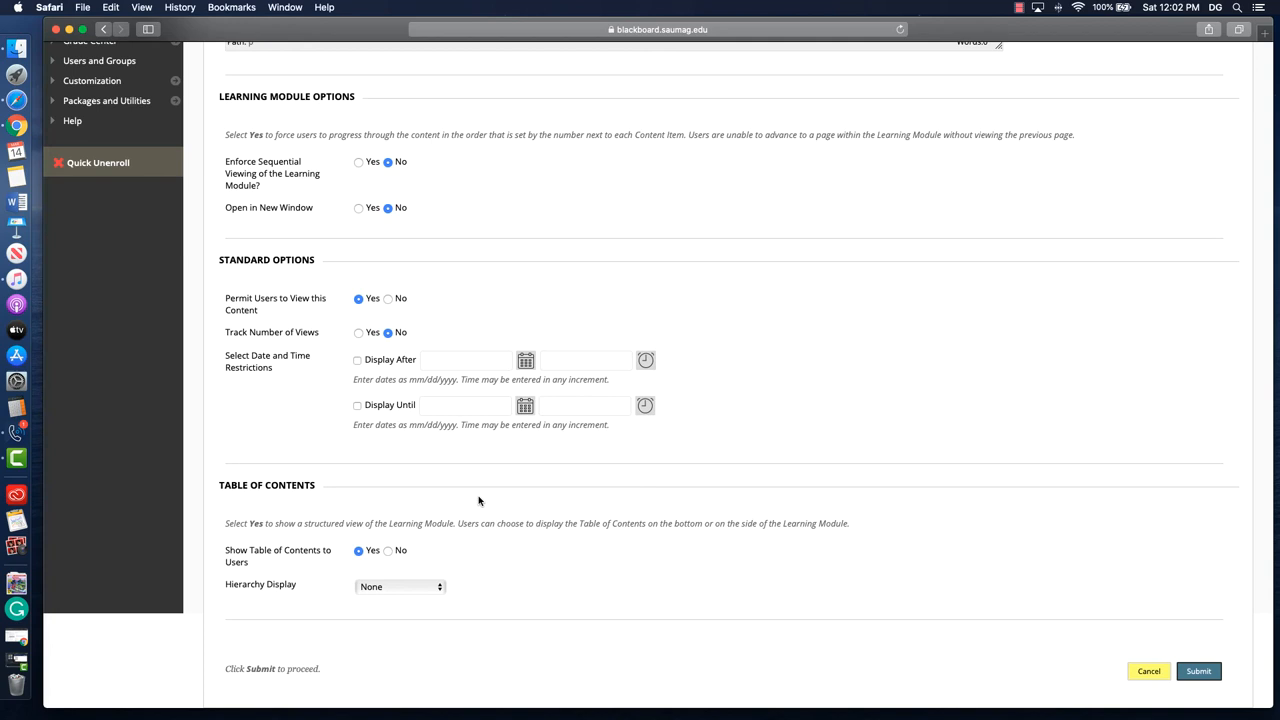
pyautogui.moveTo(276, 570)
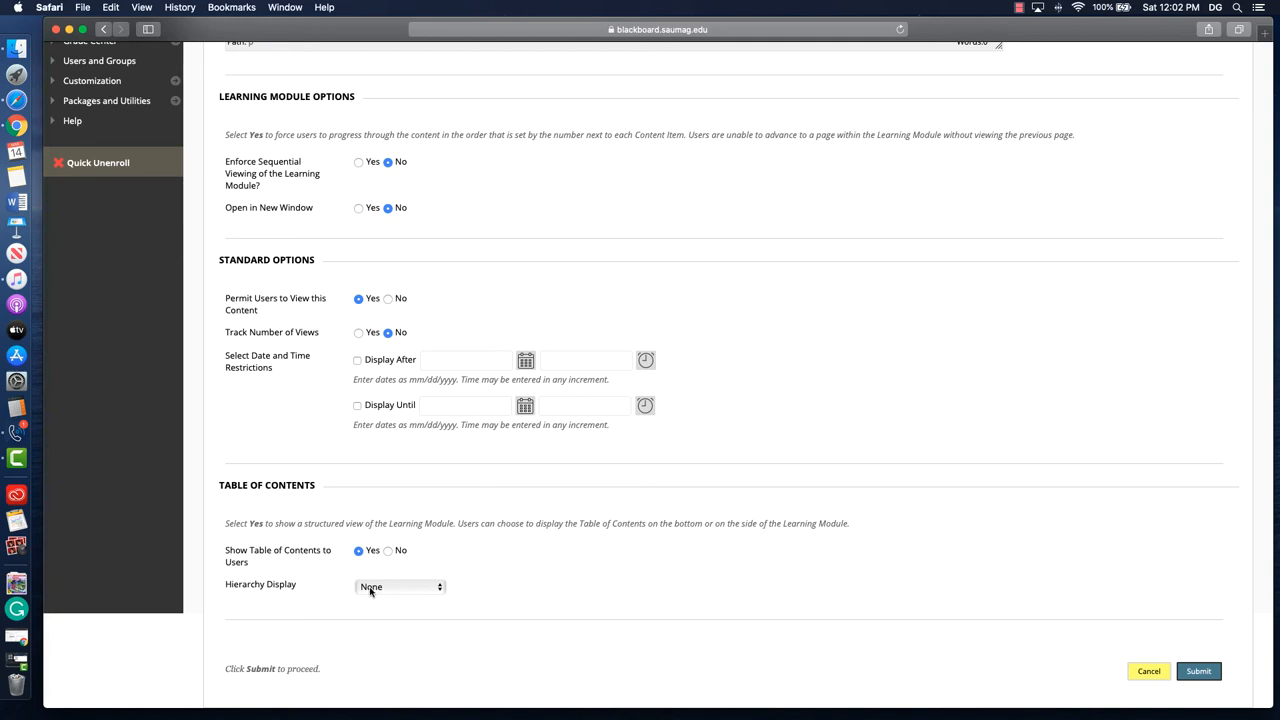
pyautogui.click(400, 586)
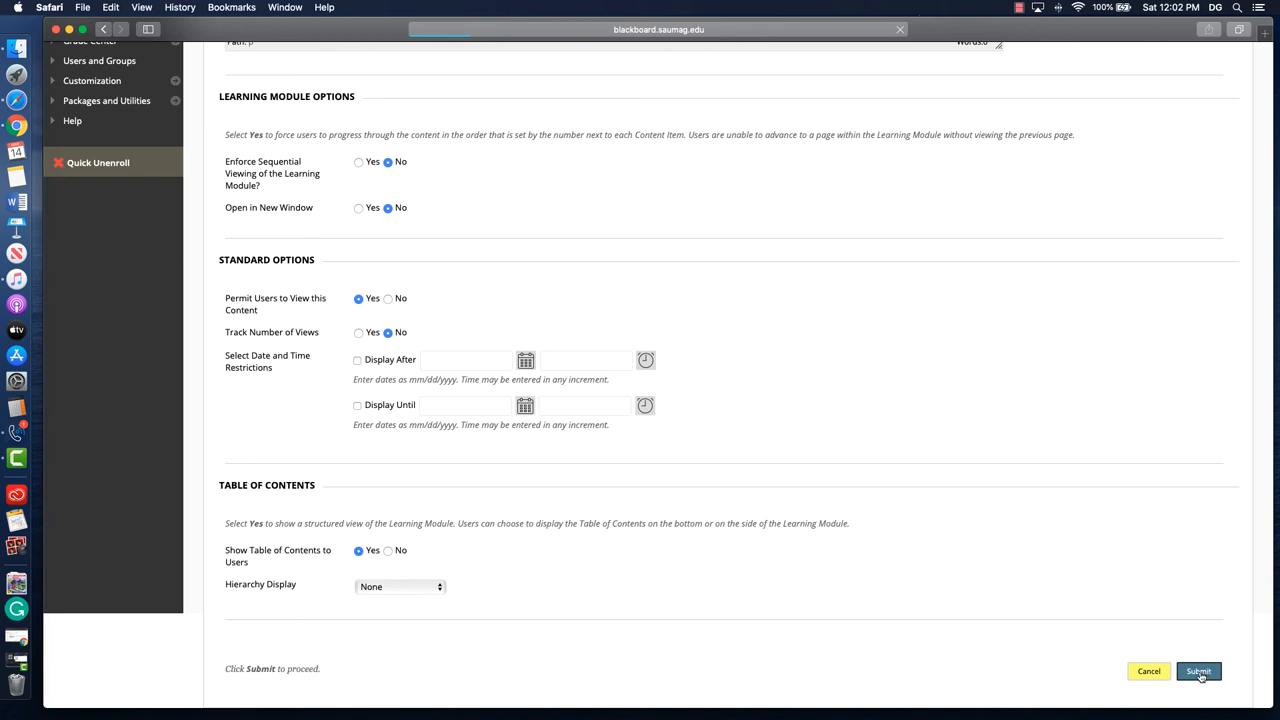
# Step: Submit the Week 2 learning module and open its empty page with its content types listed
pyautogui.click(1200, 672)
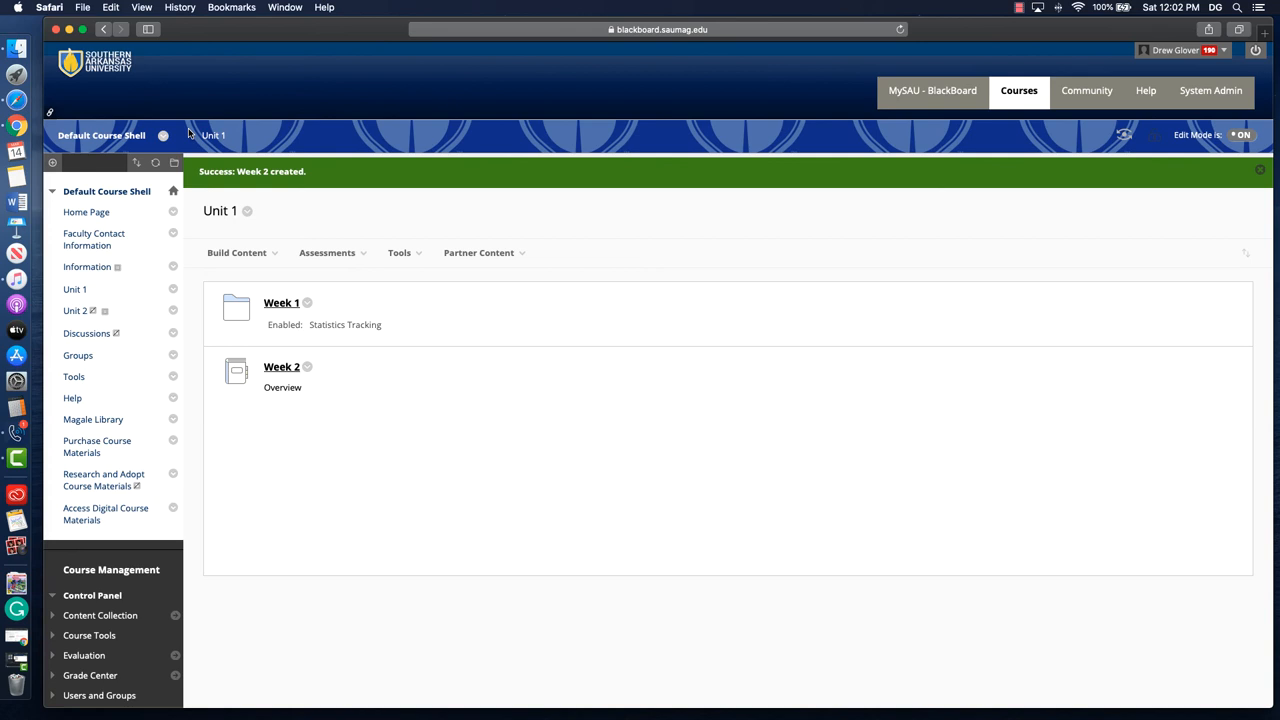
pyautogui.moveTo(400, 394)
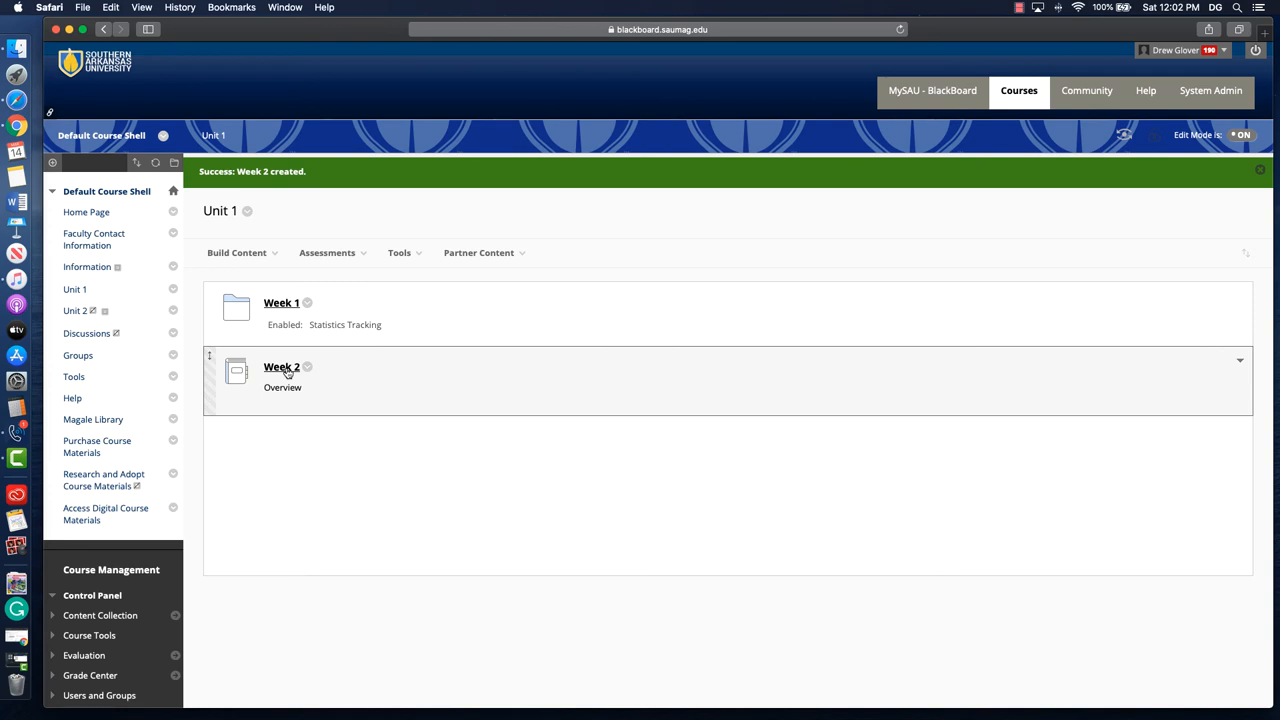
pyautogui.click(280, 368)
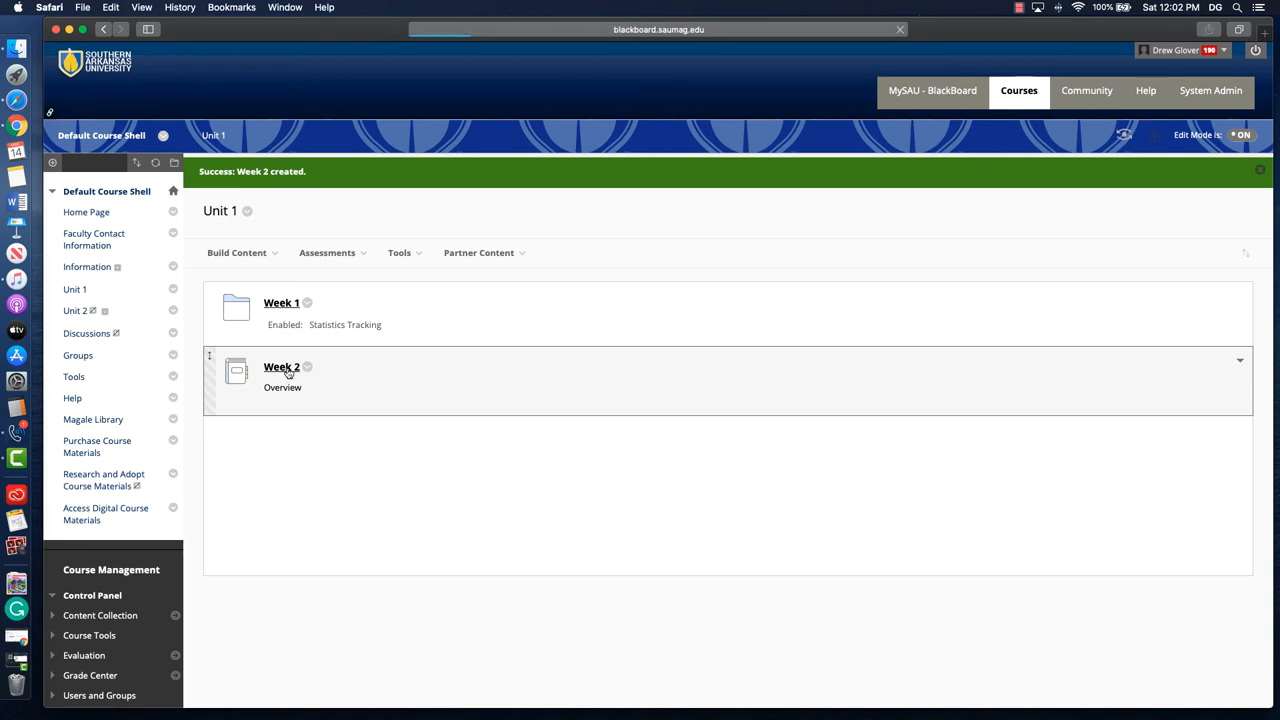
pyautogui.click(280, 368)
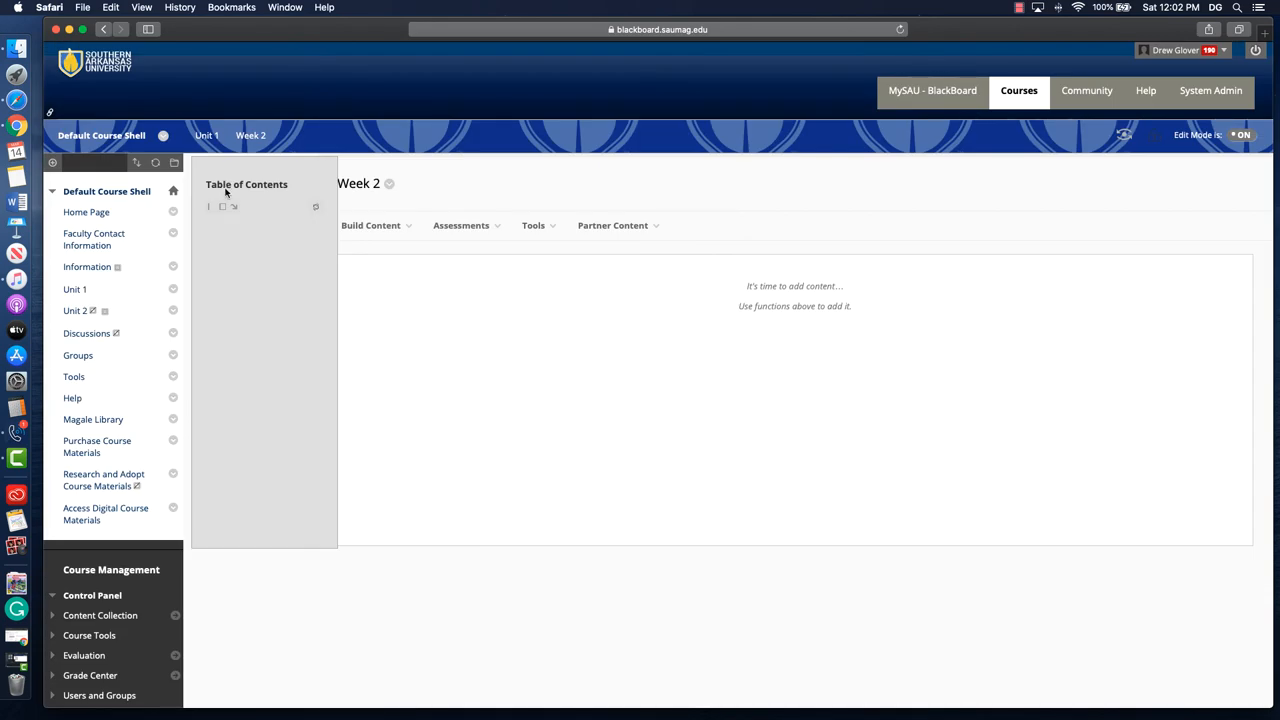
pyautogui.click(372, 224)
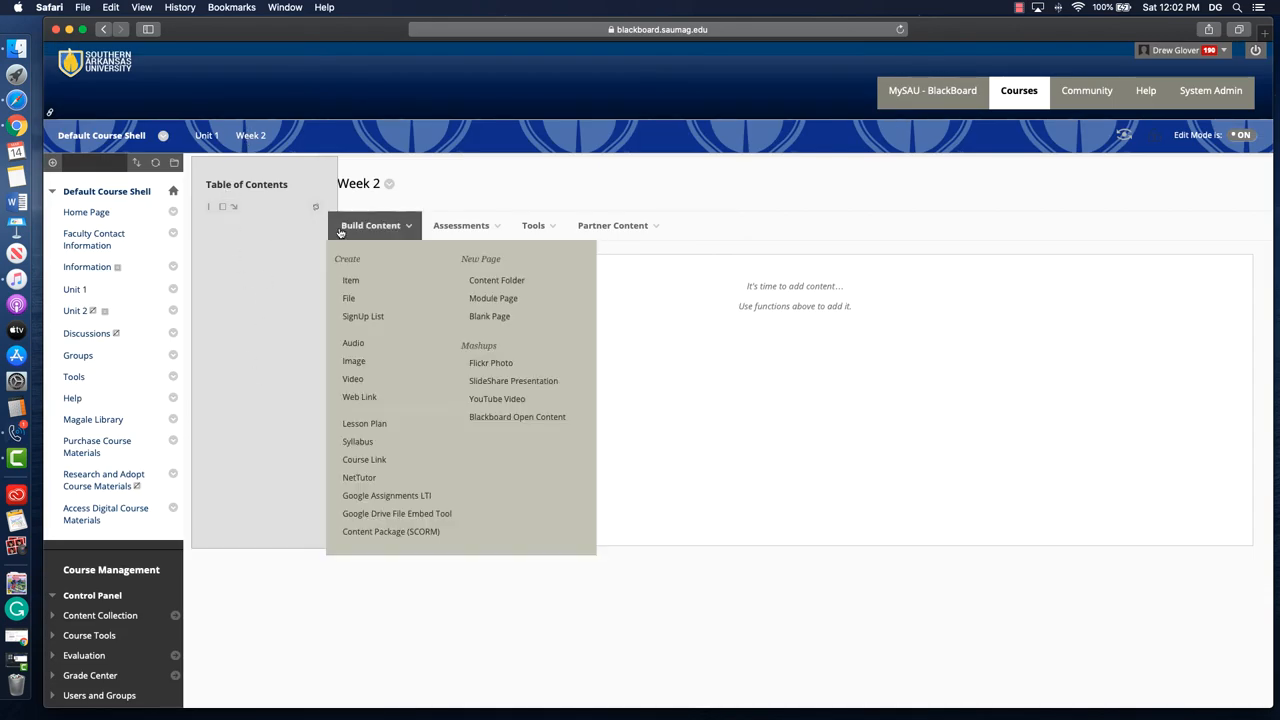
pyautogui.moveTo(368, 280)
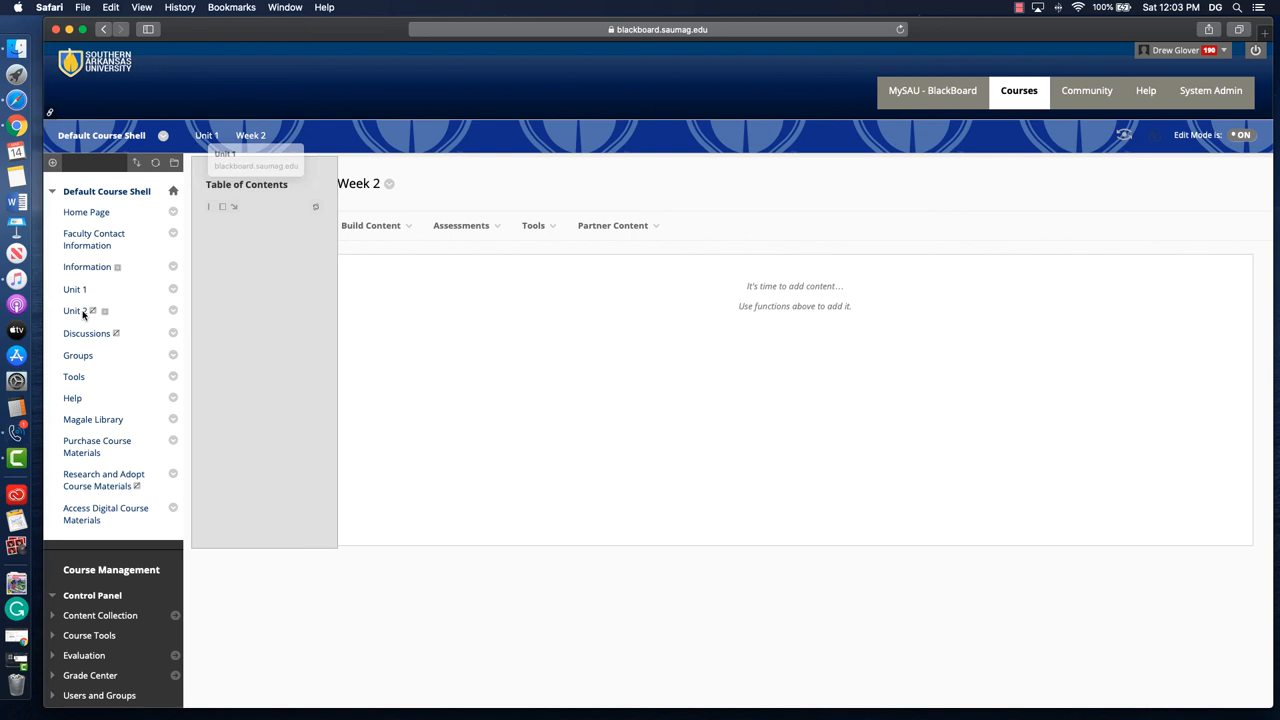
# Step: View the empty Unit 2 area, return to Unit 1 and show the Week 1 folder's actions
pyautogui.click(72, 310)
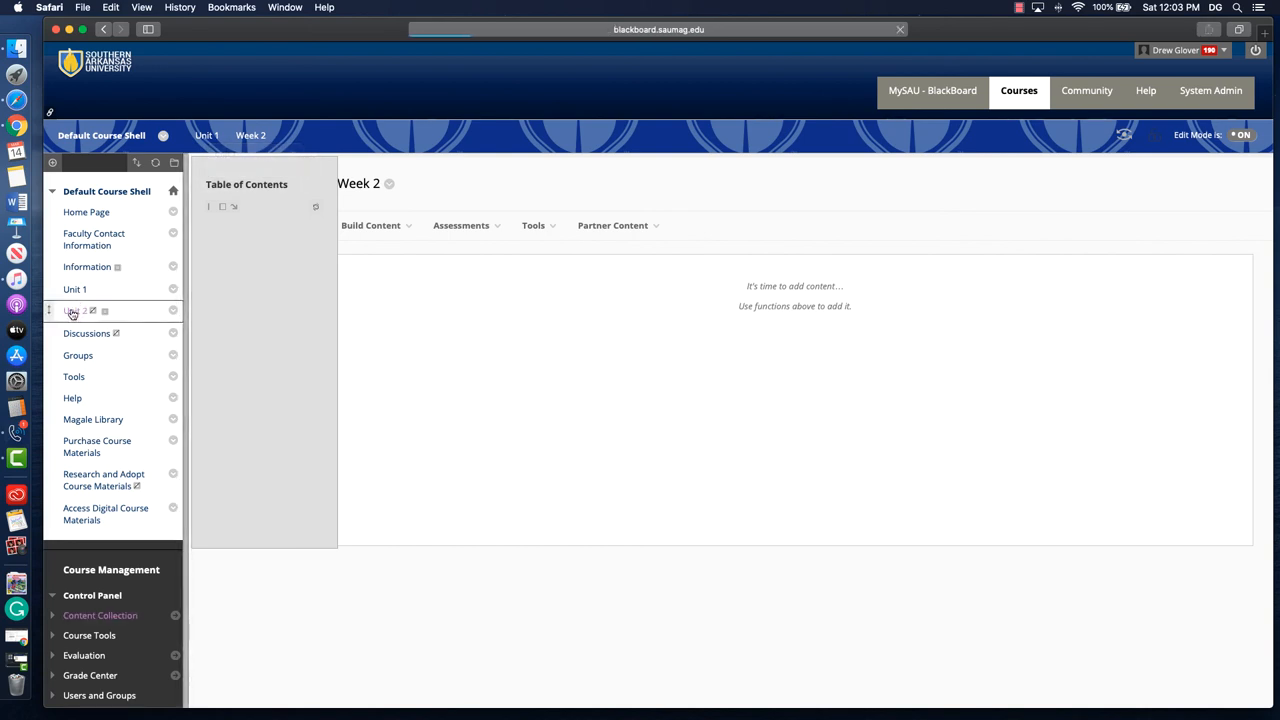
pyautogui.click(72, 310)
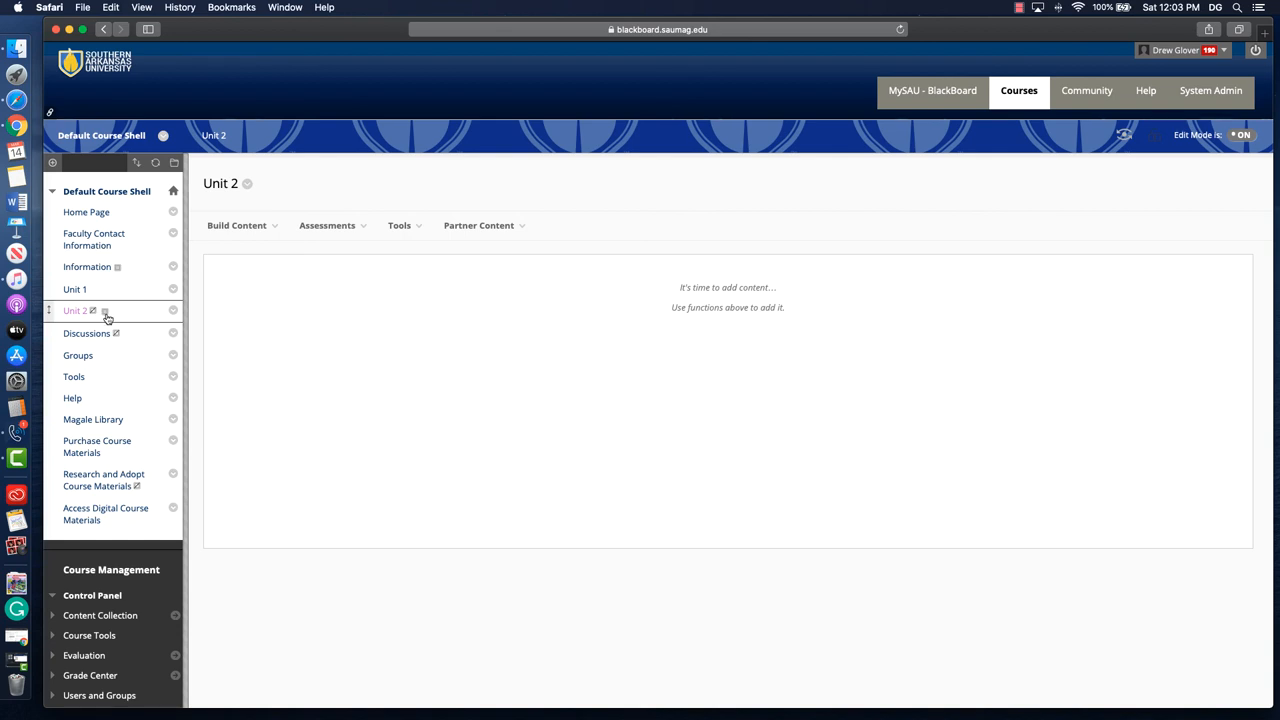
pyautogui.moveTo(104, 314)
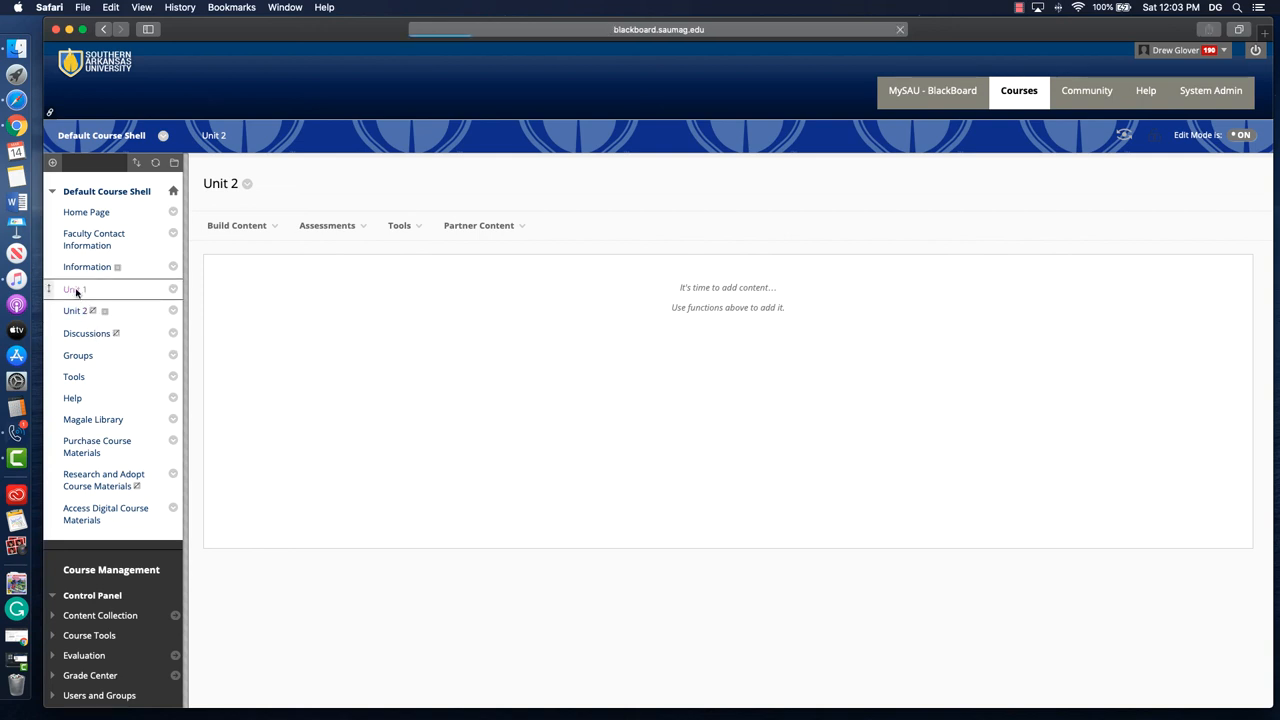
pyautogui.click(72, 288)
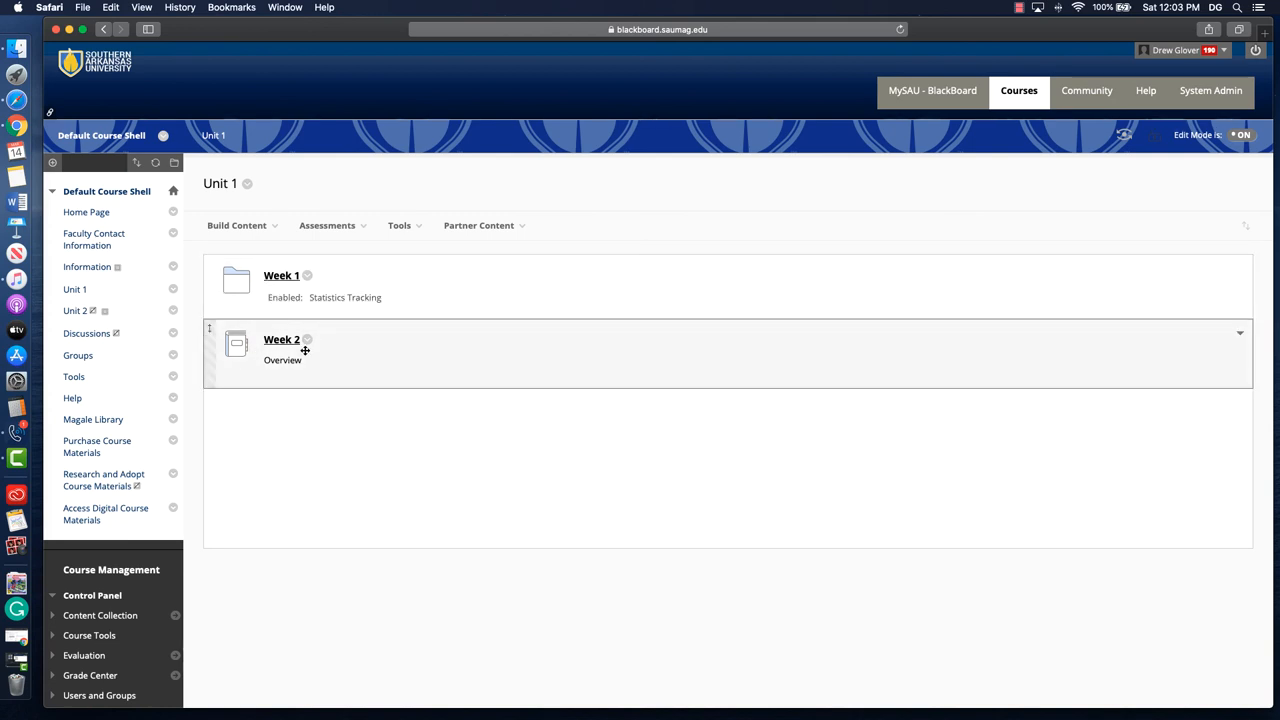
pyautogui.moveTo(302, 352)
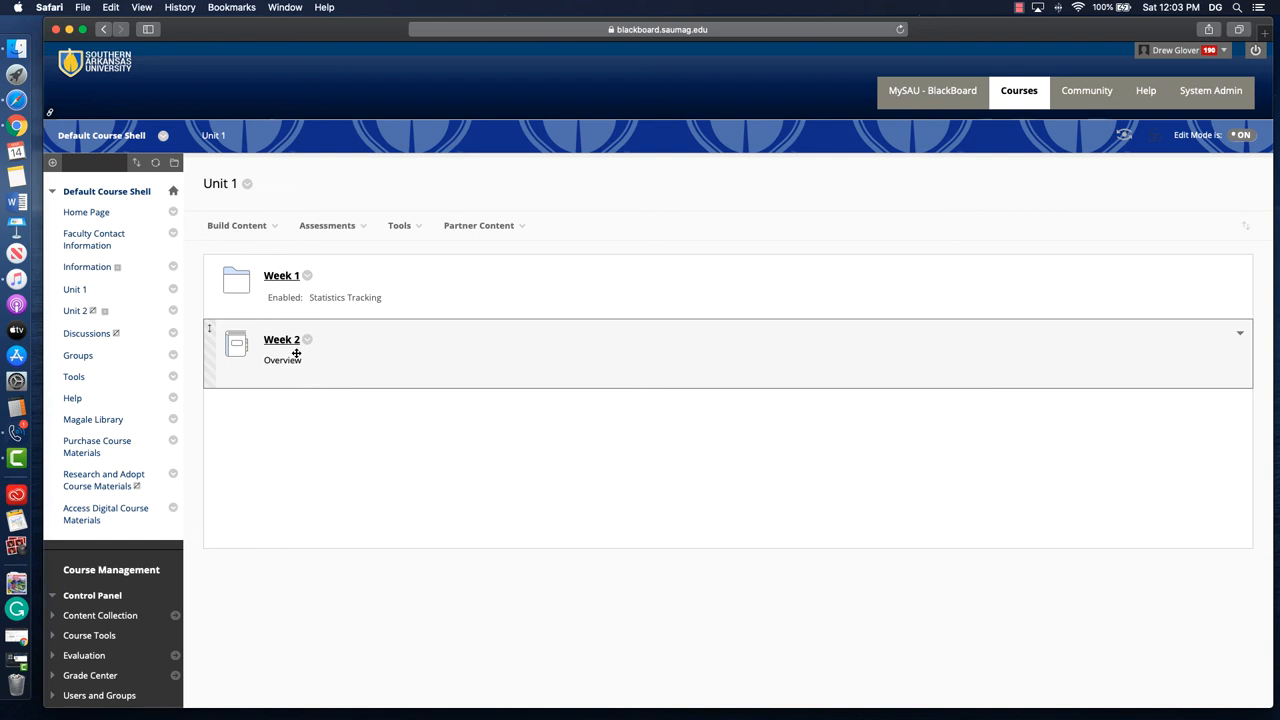
pyautogui.click(308, 276)
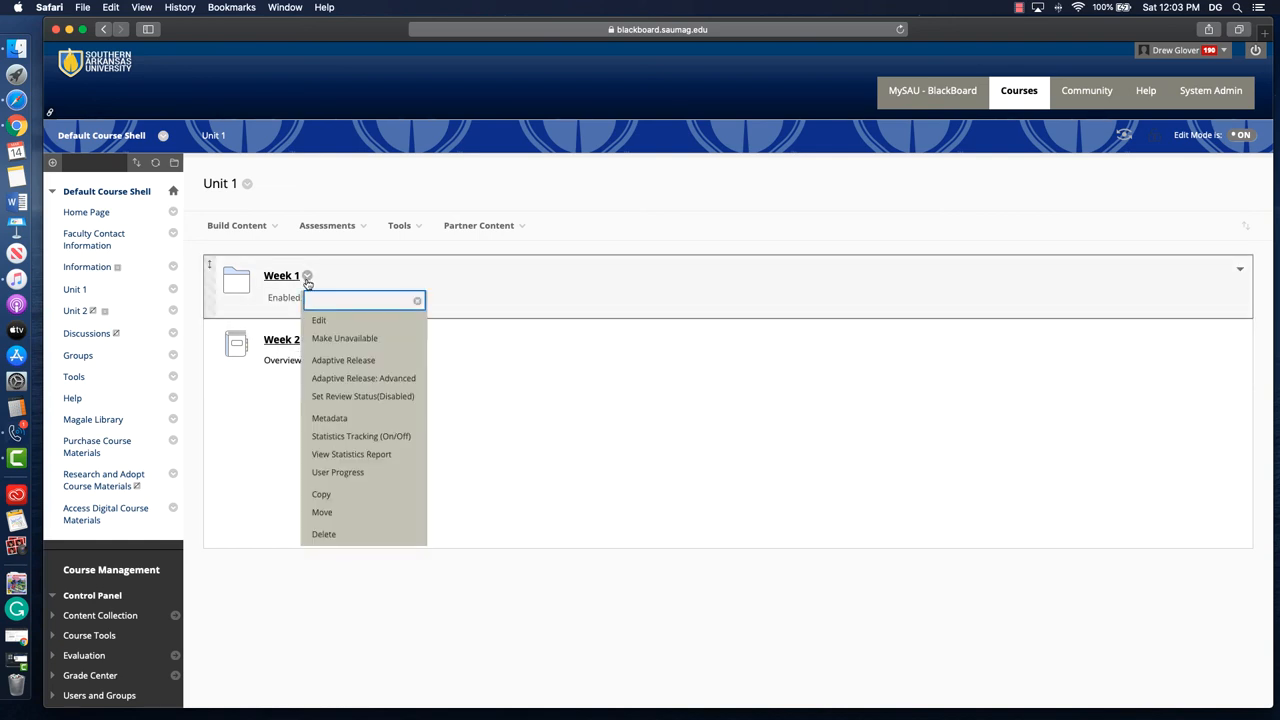